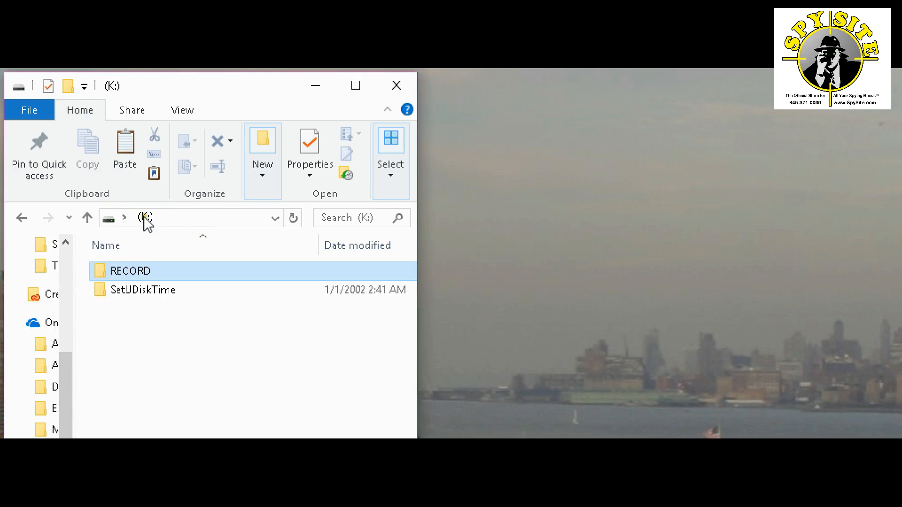
# Open the RECORD folder on K: to list REC001, REC002 and REC003.
pyautogui.click(142, 290)
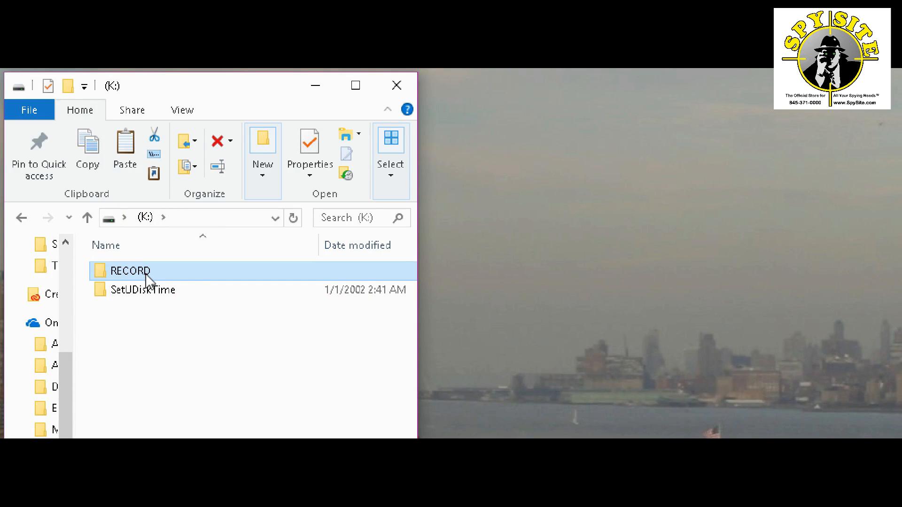
pyautogui.moveTo(132, 92)
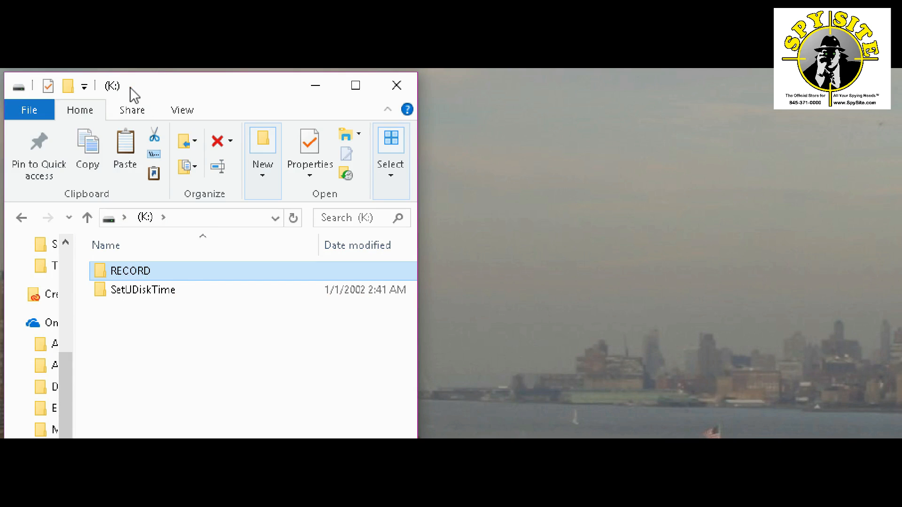
pyautogui.moveTo(123, 222)
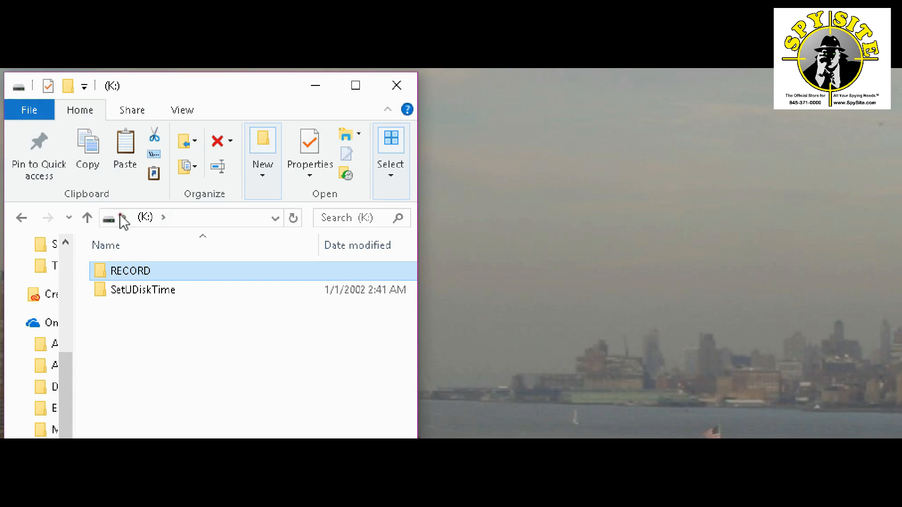
pyautogui.moveTo(198, 290)
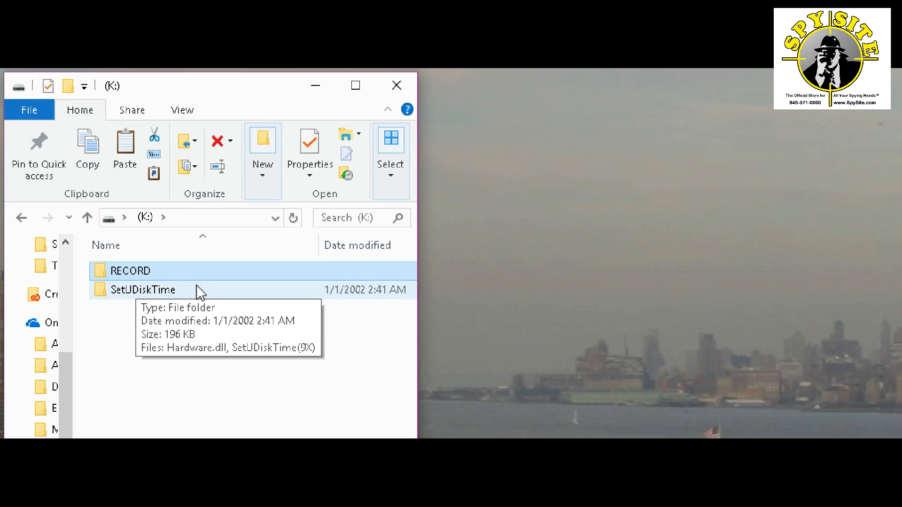
pyautogui.moveTo(251, 105)
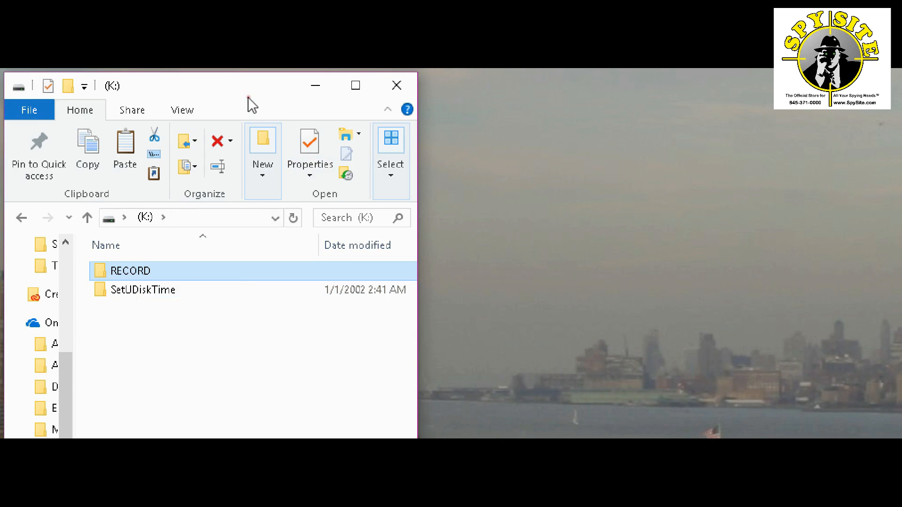
pyautogui.moveTo(356, 85)
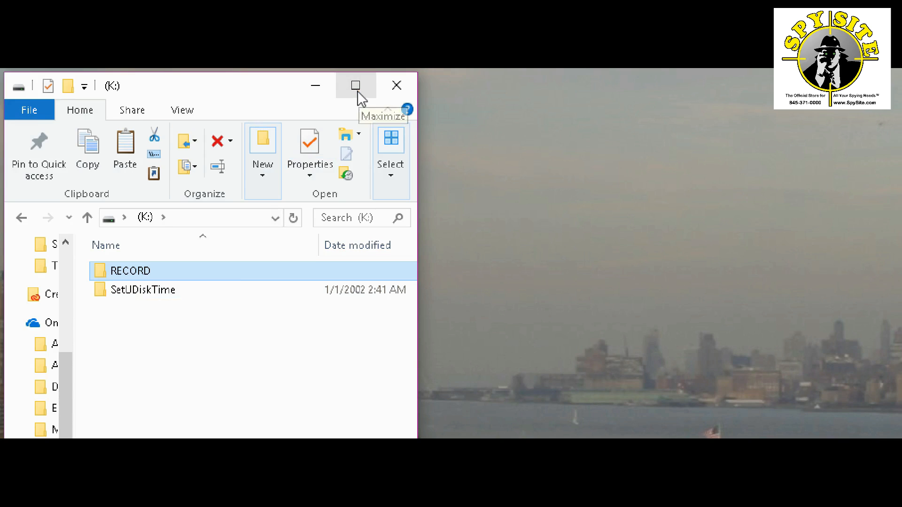
pyautogui.moveTo(371, 92)
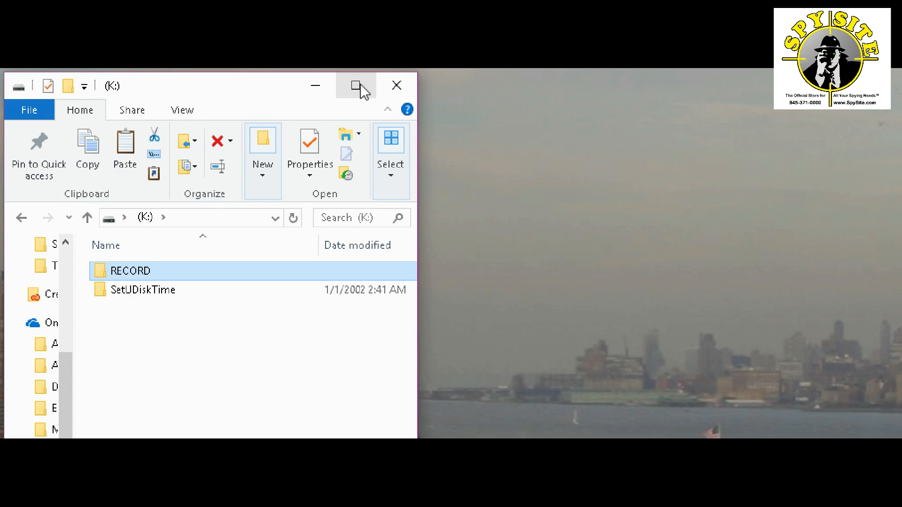
pyautogui.doubleClick(130, 271)
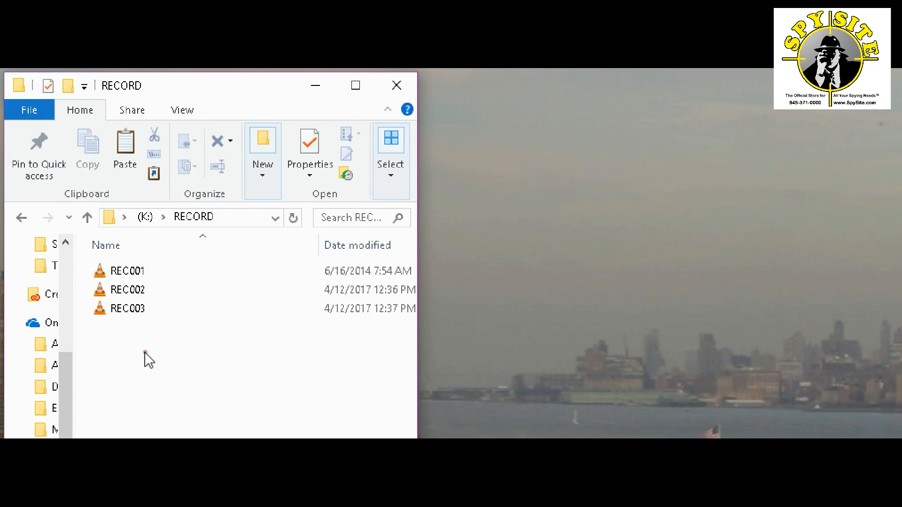
pyautogui.moveTo(197, 341)
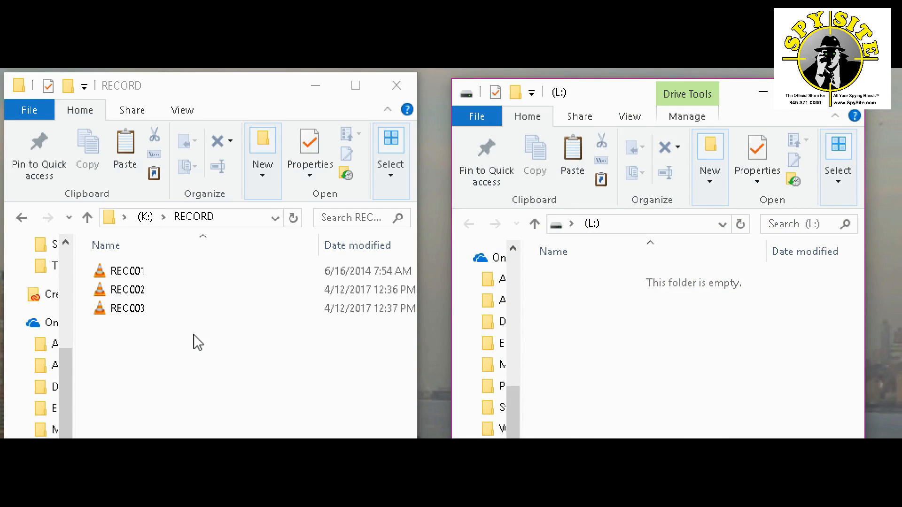
pyautogui.moveTo(555, 130)
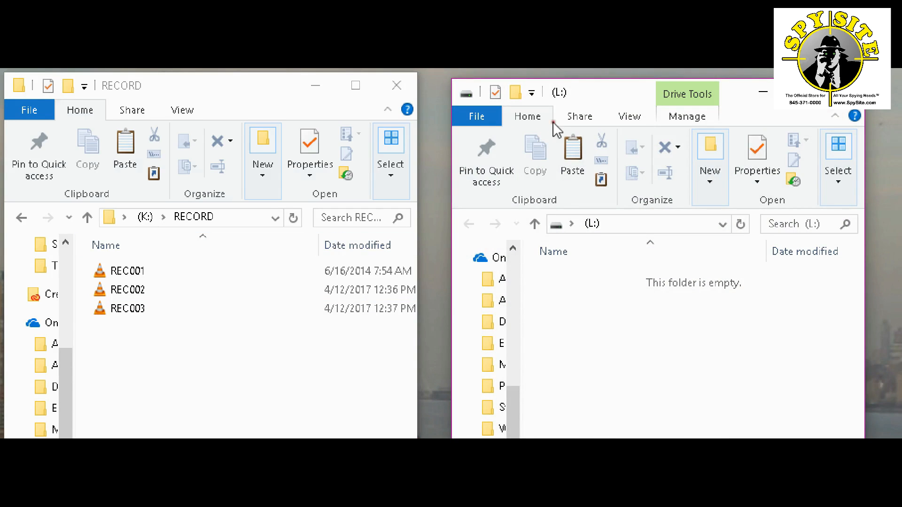
pyautogui.moveTo(595, 98)
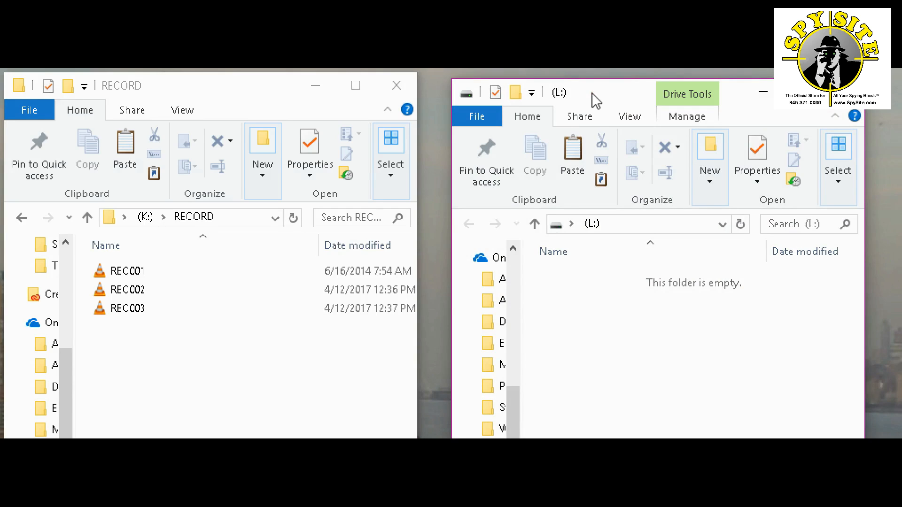
pyautogui.moveTo(578, 118)
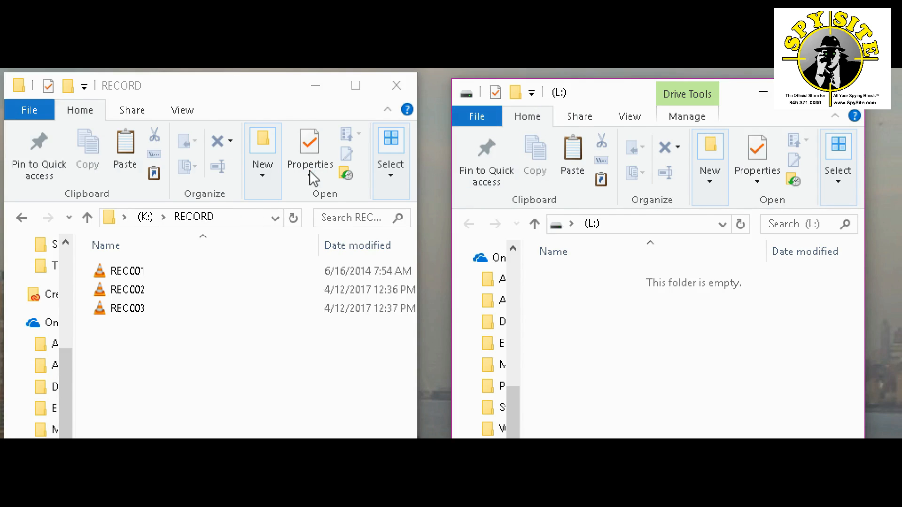
pyautogui.moveTo(404, 195)
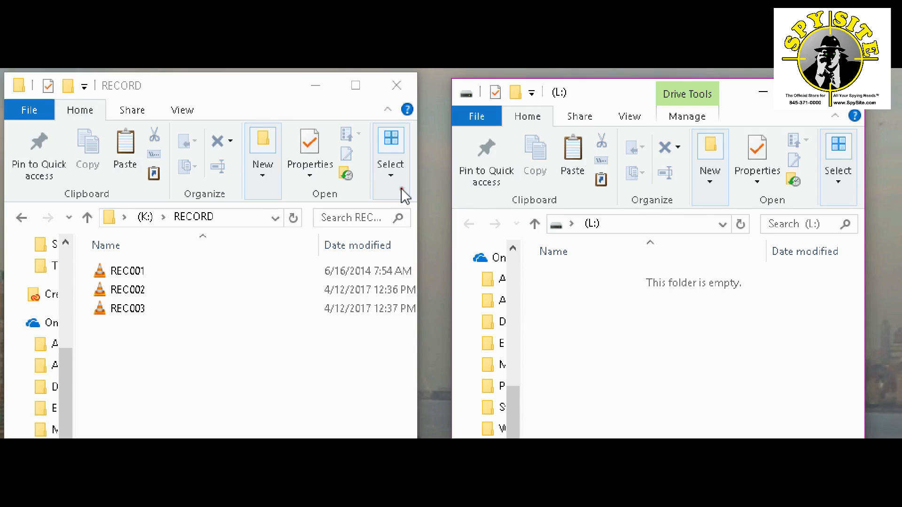
# Bring the empty L: drive window to the front and widen it.
pyautogui.click(397, 85)
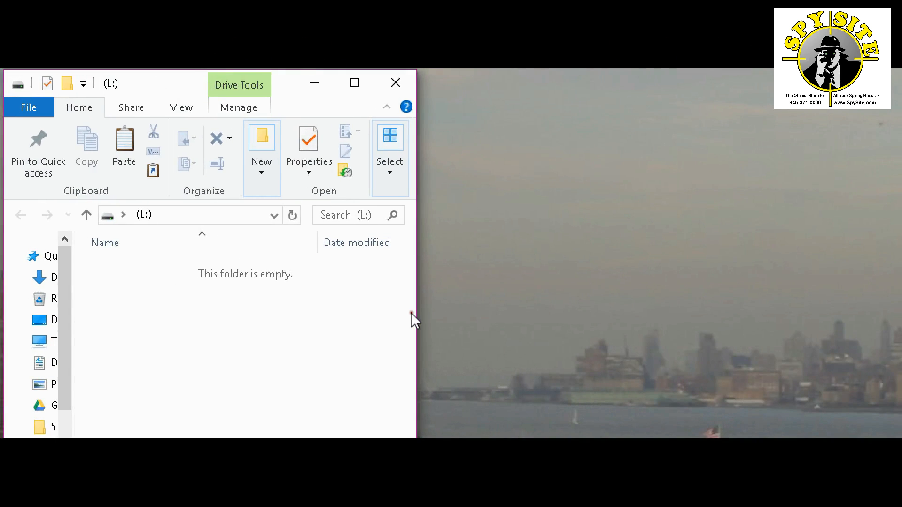
pyautogui.click(354, 82)
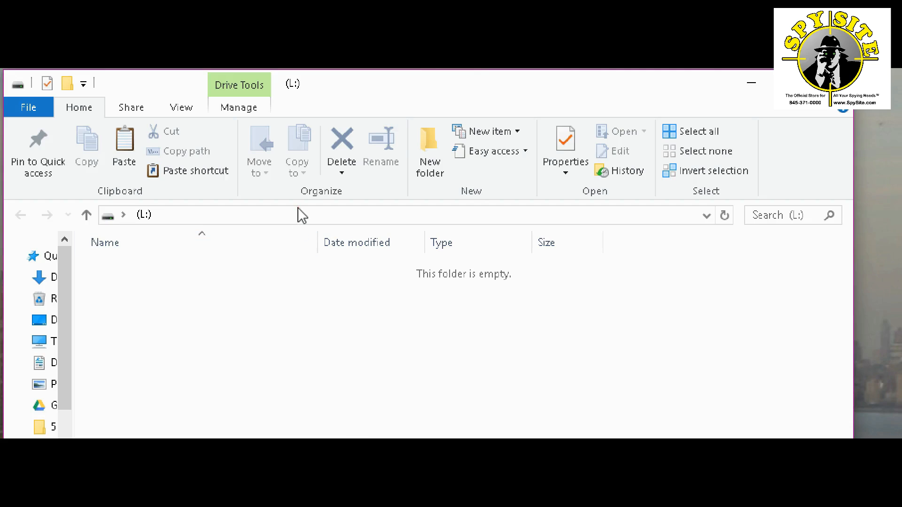
pyautogui.moveTo(692, 235)
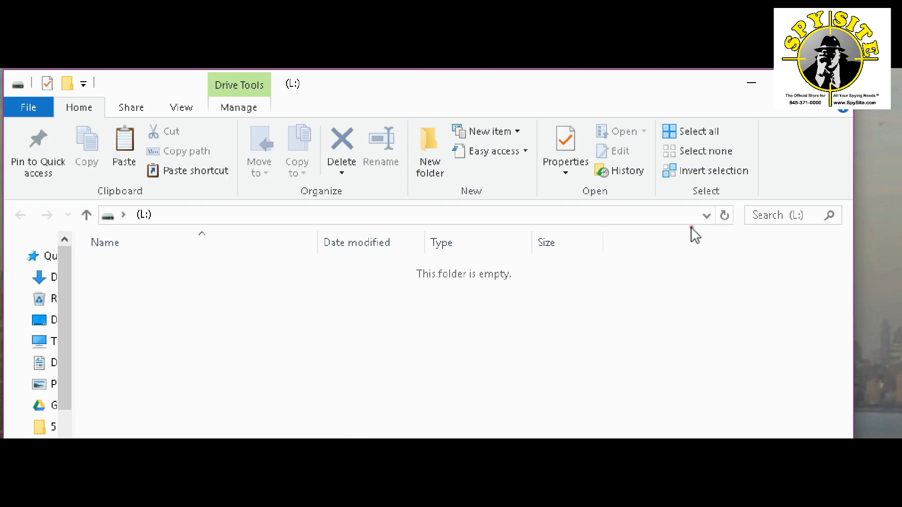
pyautogui.moveTo(855, 273)
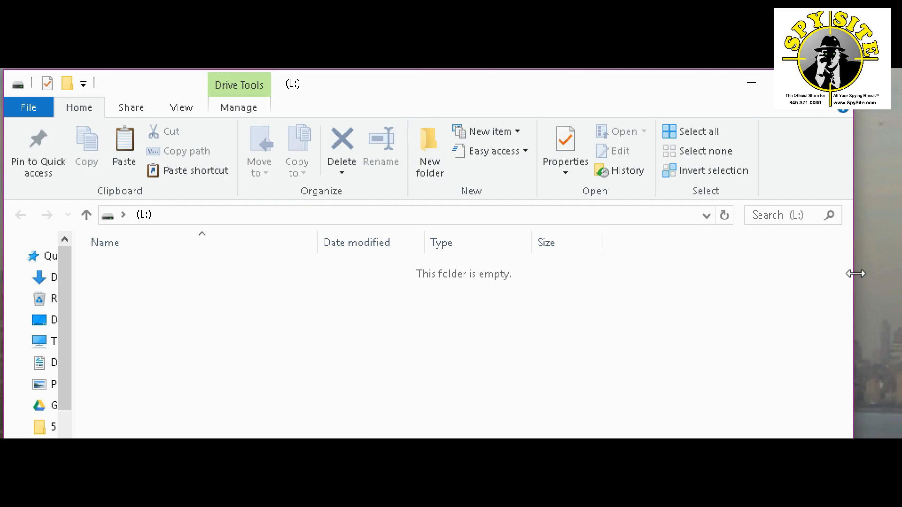
pyautogui.moveTo(828, 289)
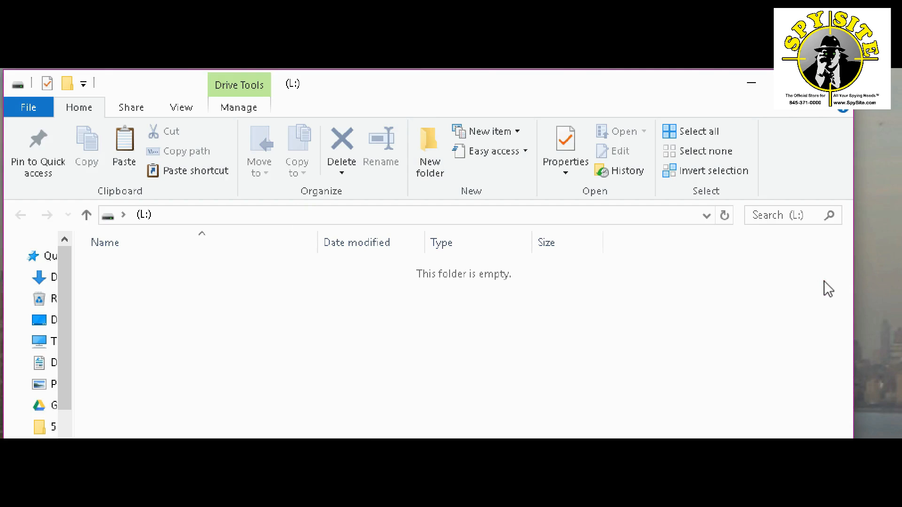
pyautogui.moveTo(855, 255)
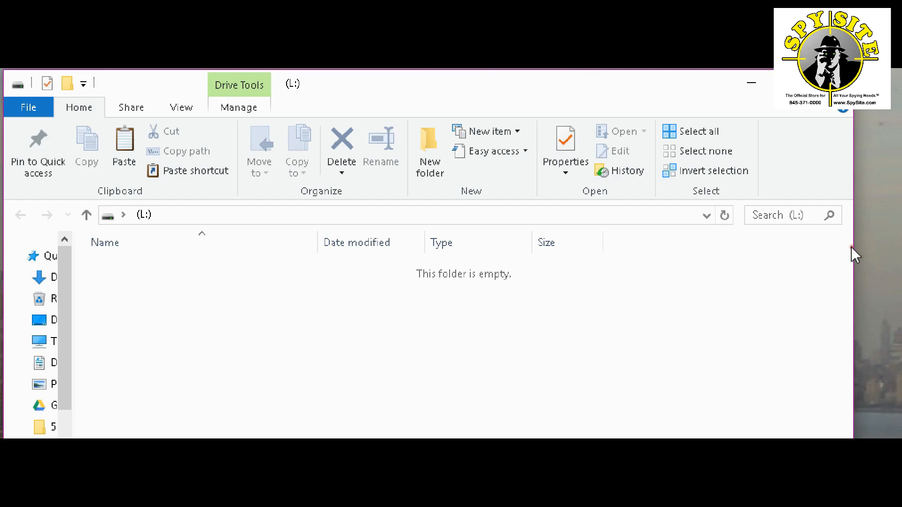
pyautogui.moveTo(856, 250)
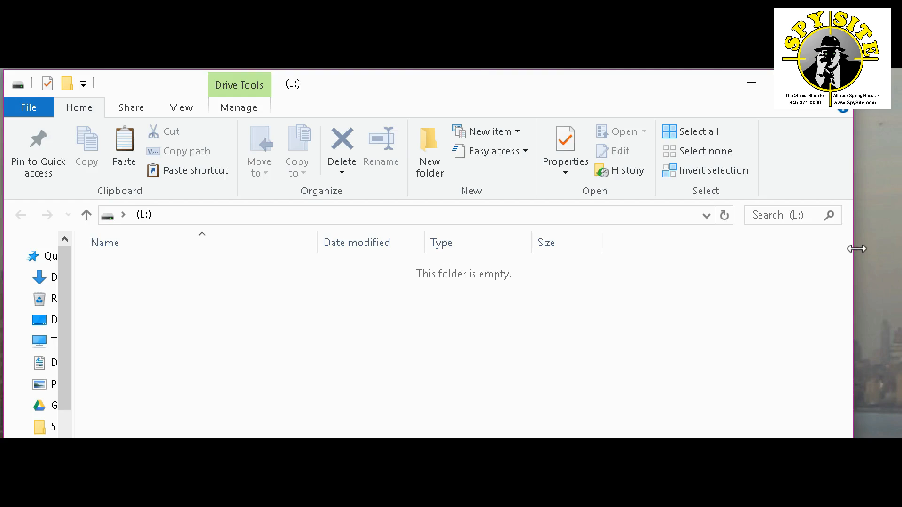
pyautogui.moveTo(873, 259)
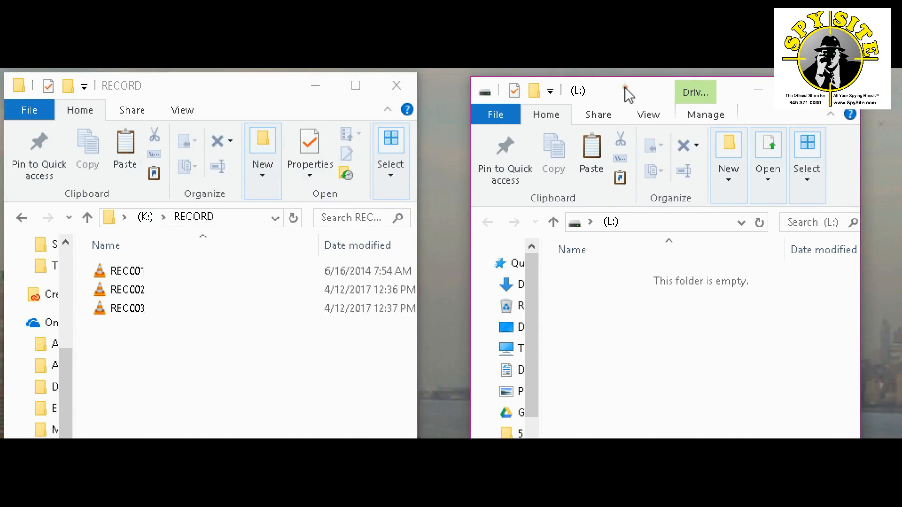
pyautogui.moveTo(596, 99)
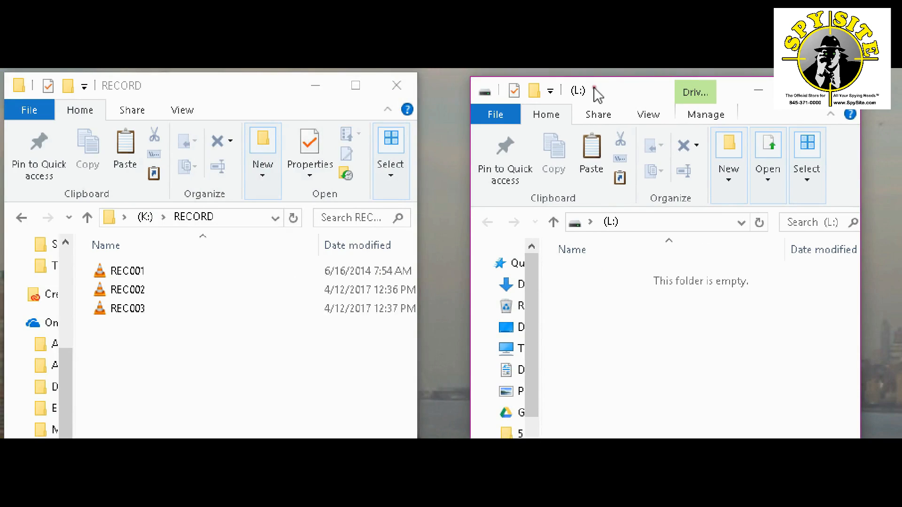
pyautogui.moveTo(633, 95)
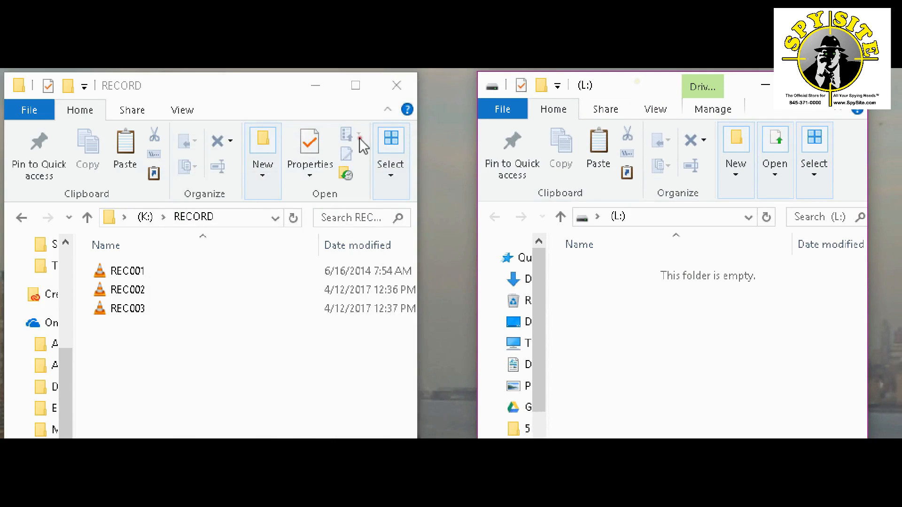
pyautogui.moveTo(805, 368)
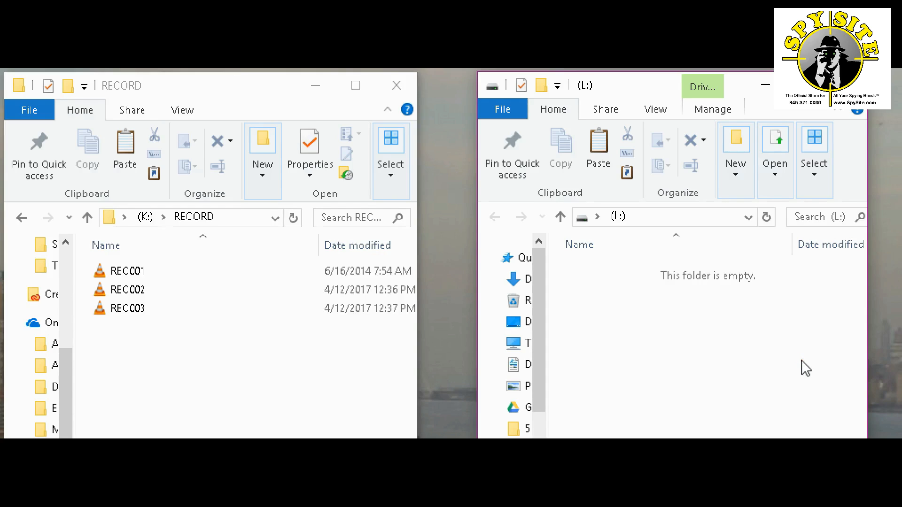
pyautogui.moveTo(209, 341)
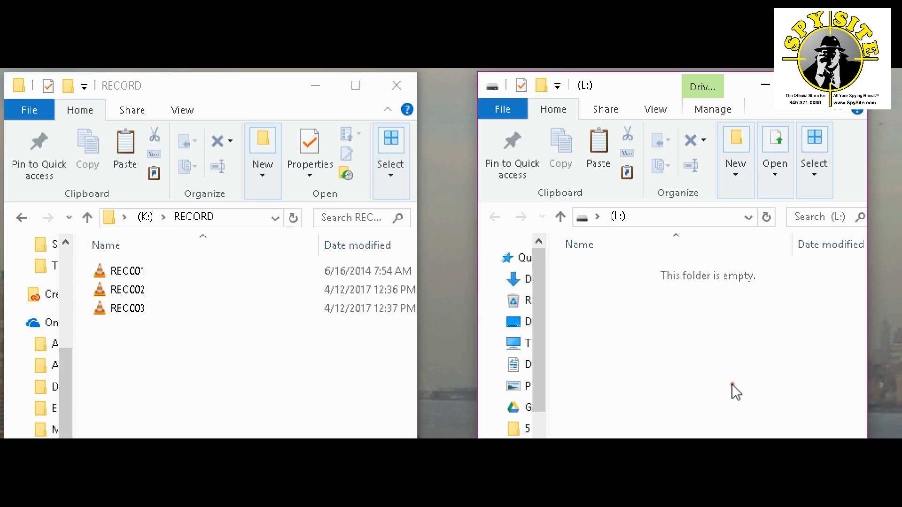
# Copy REC001 from the RECORD folder and paste it onto the L: drive.
pyautogui.click(127, 290)
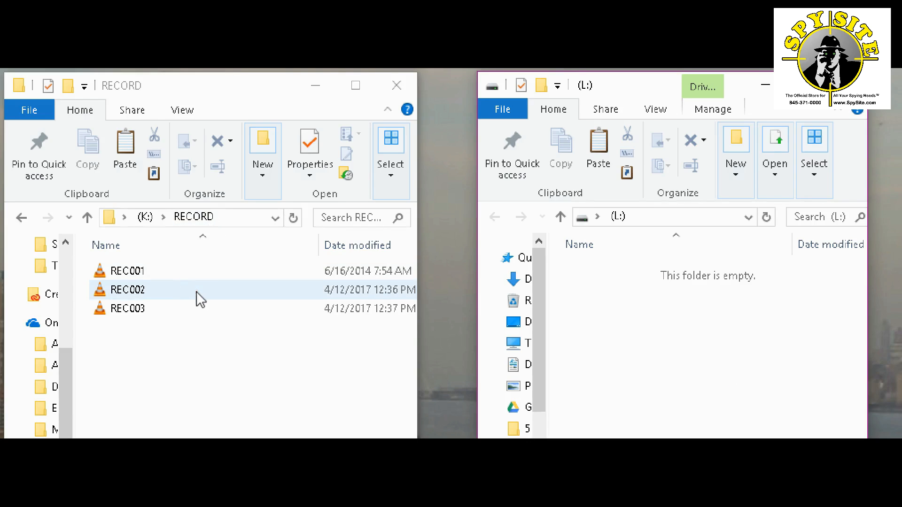
pyautogui.click(127, 271)
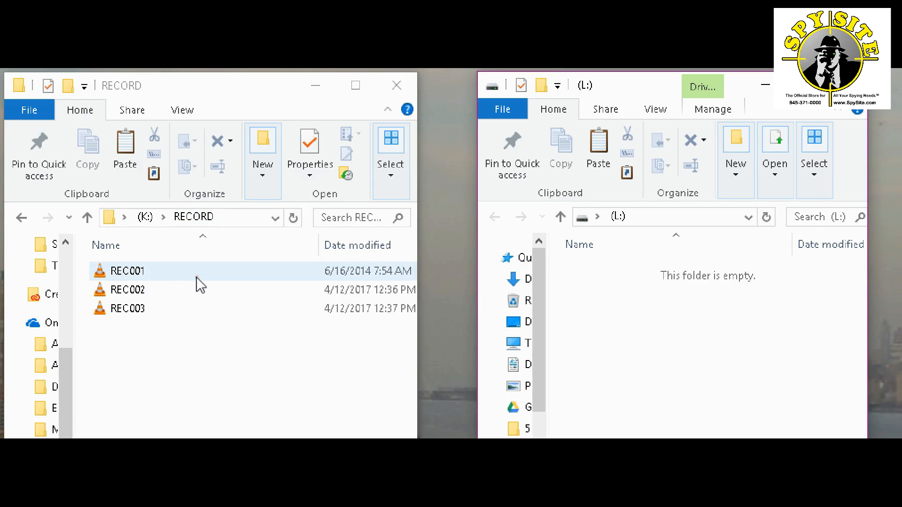
pyautogui.click(127, 271)
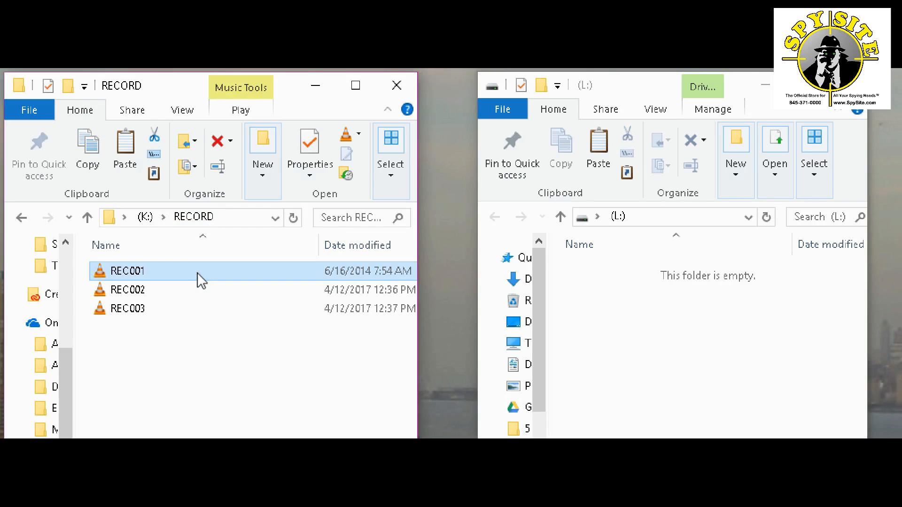
pyautogui.rightClick(128, 271)
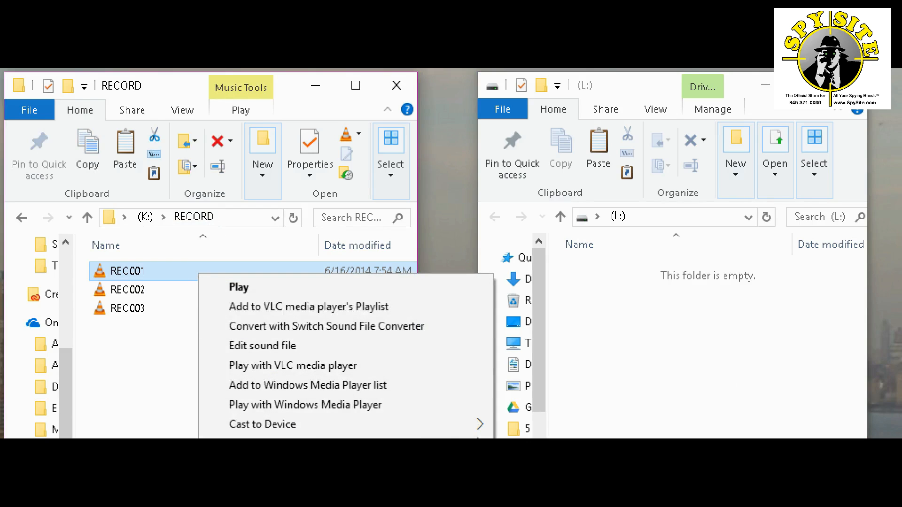
pyautogui.moveTo(276, 267)
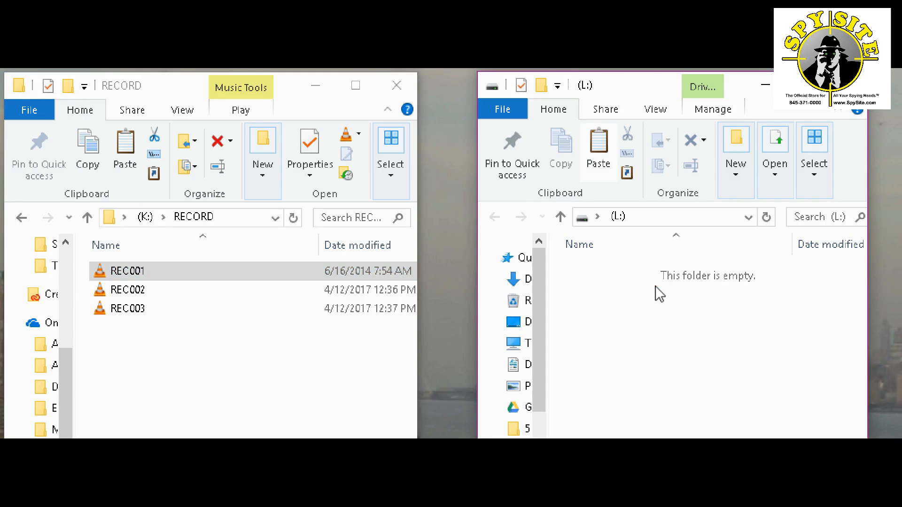
pyautogui.moveTo(643, 313)
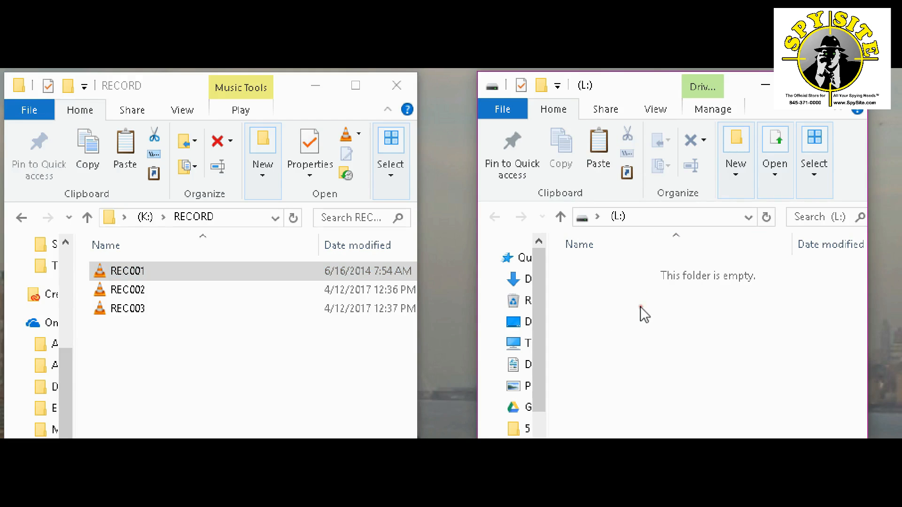
pyautogui.moveTo(673, 323)
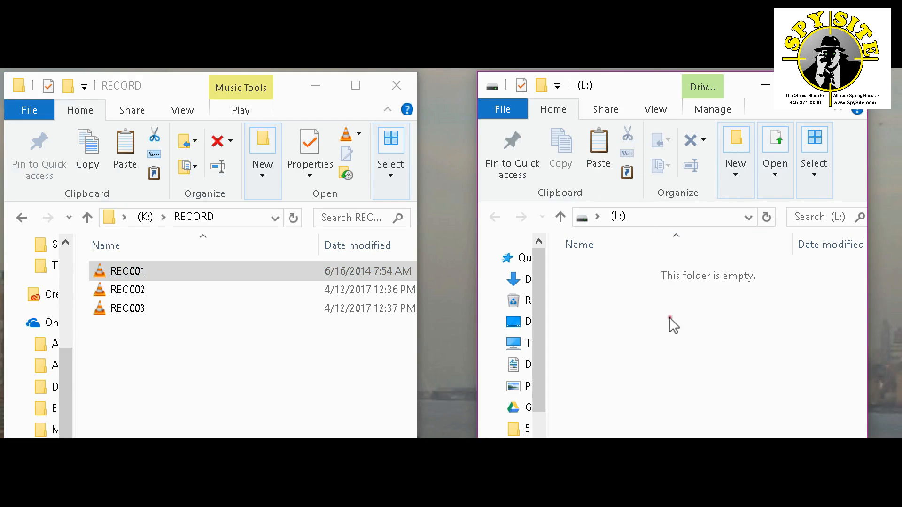
pyautogui.rightClick(672, 322)
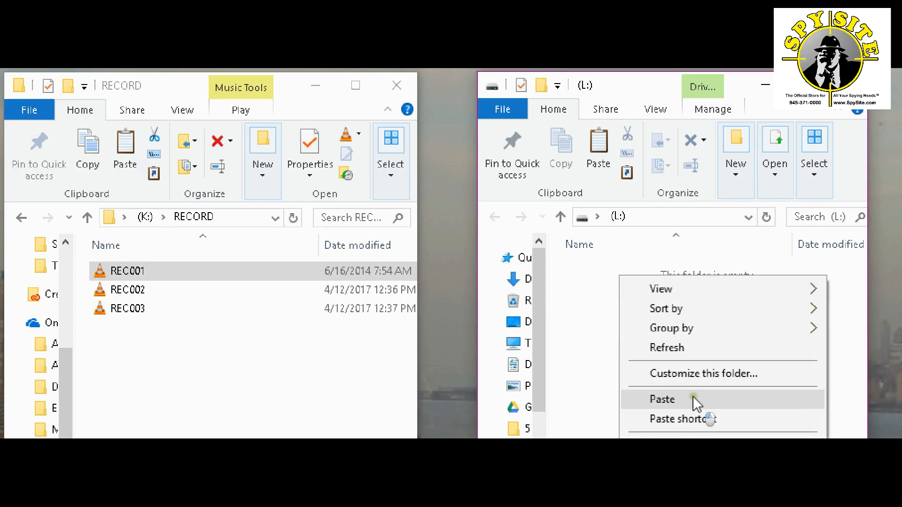
pyautogui.click(661, 399)
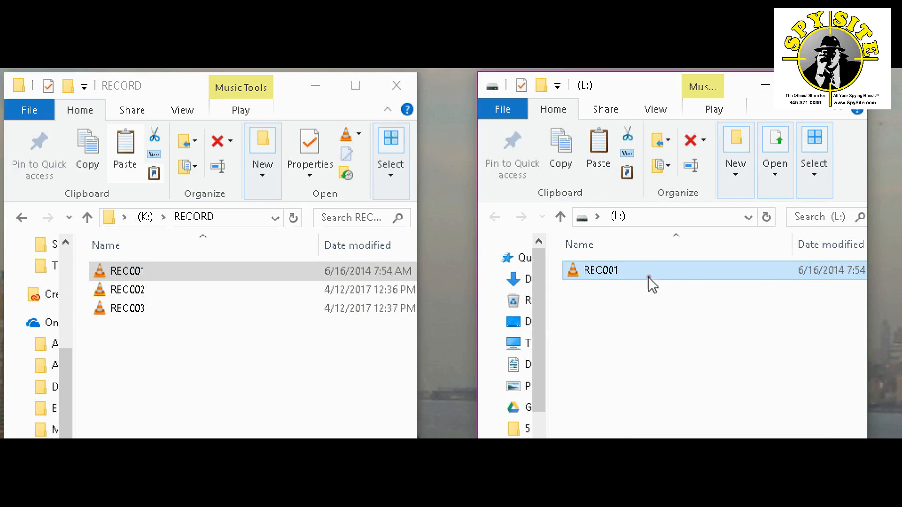
pyautogui.moveTo(457, 374)
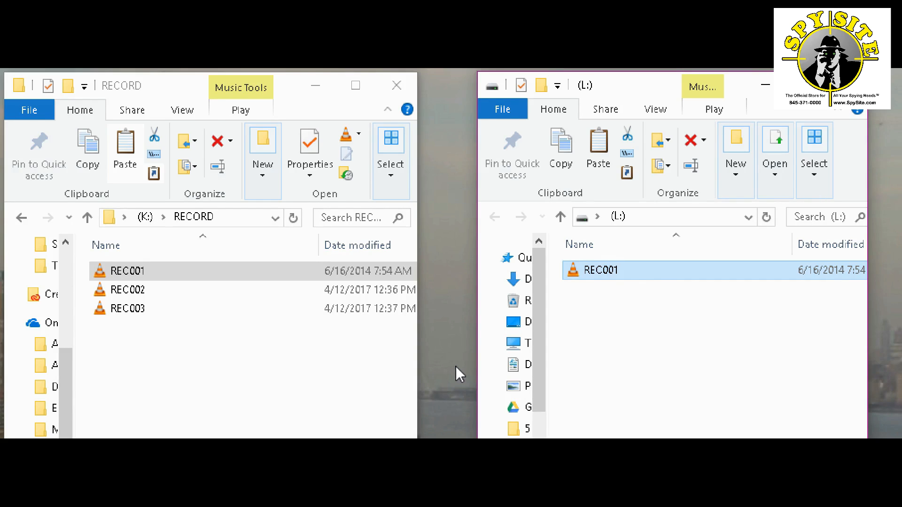
pyautogui.moveTo(173, 330)
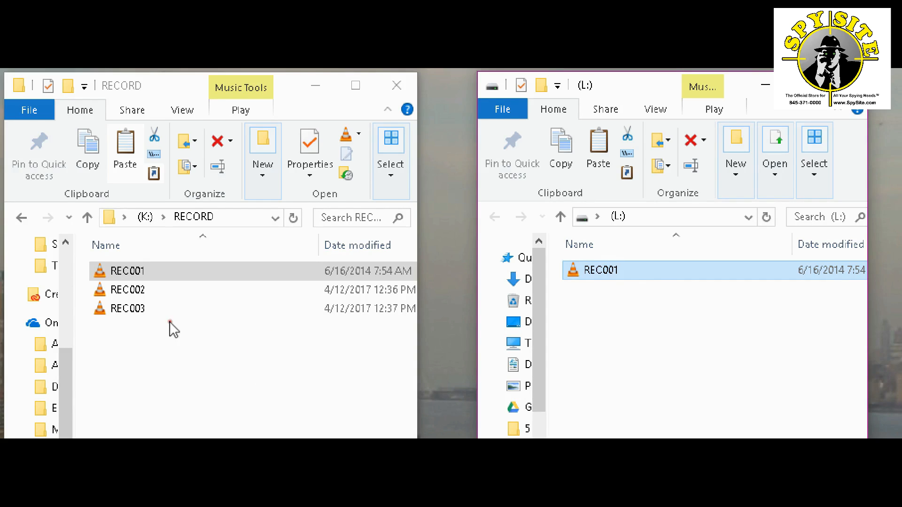
pyautogui.moveTo(175, 377)
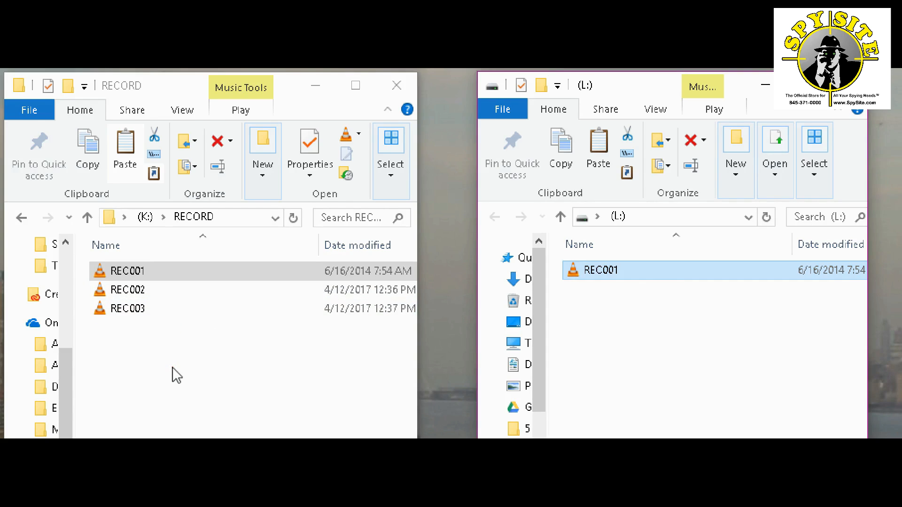
pyautogui.click(172, 374)
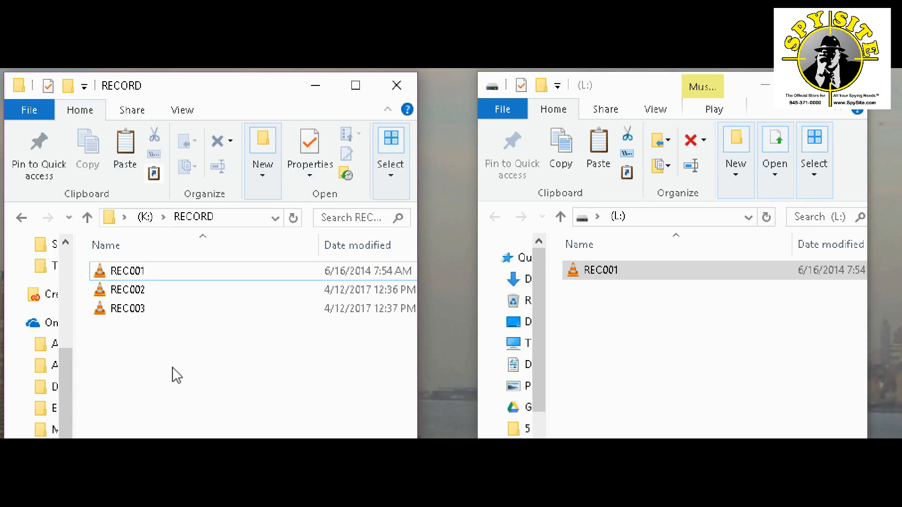
pyautogui.moveTo(267, 404)
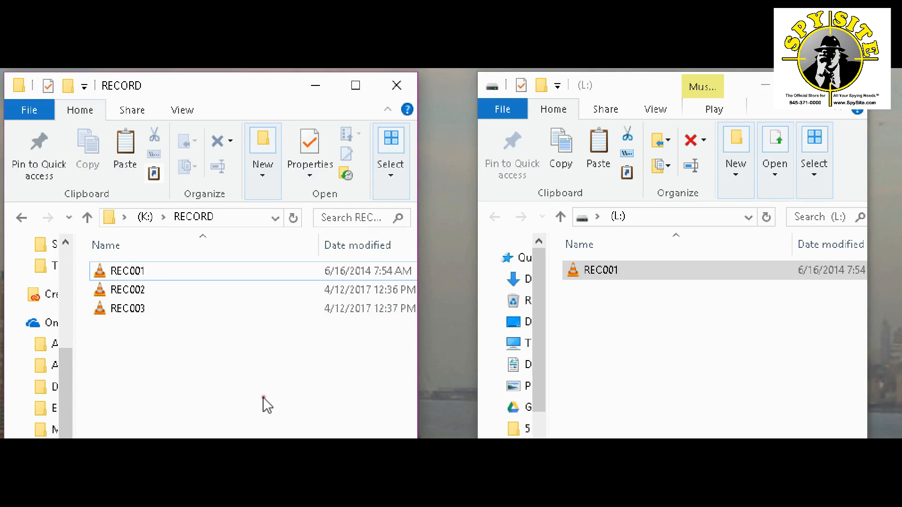
pyautogui.moveTo(207, 394)
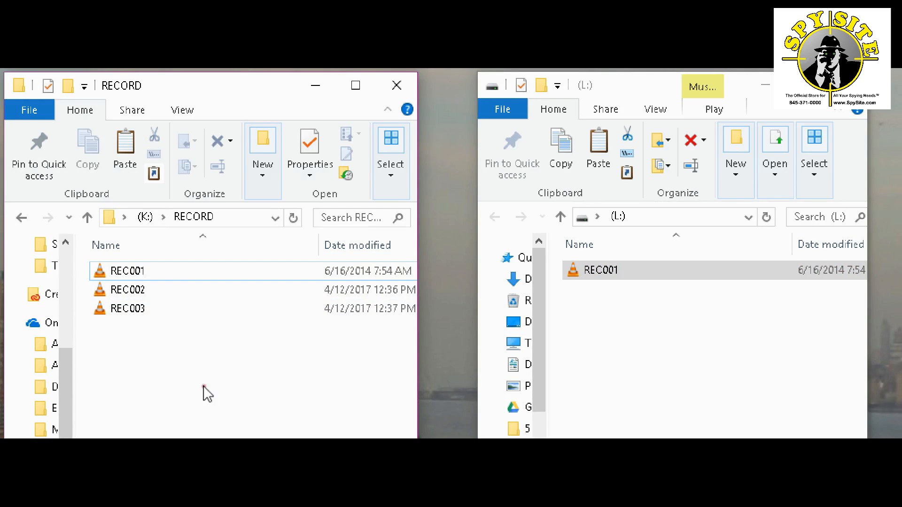
pyautogui.moveTo(127, 377)
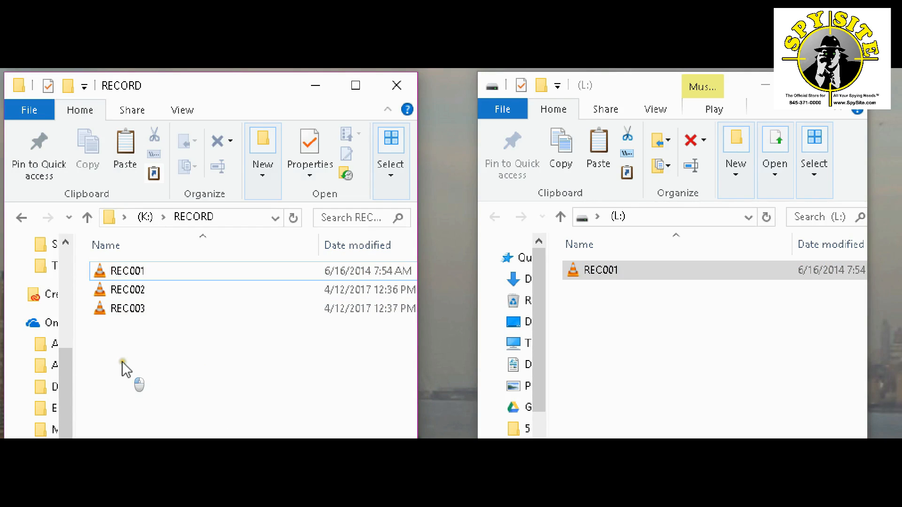
# Select REC002 and REC003 in RECORD and copy them to L:.
pyautogui.click(128, 309)
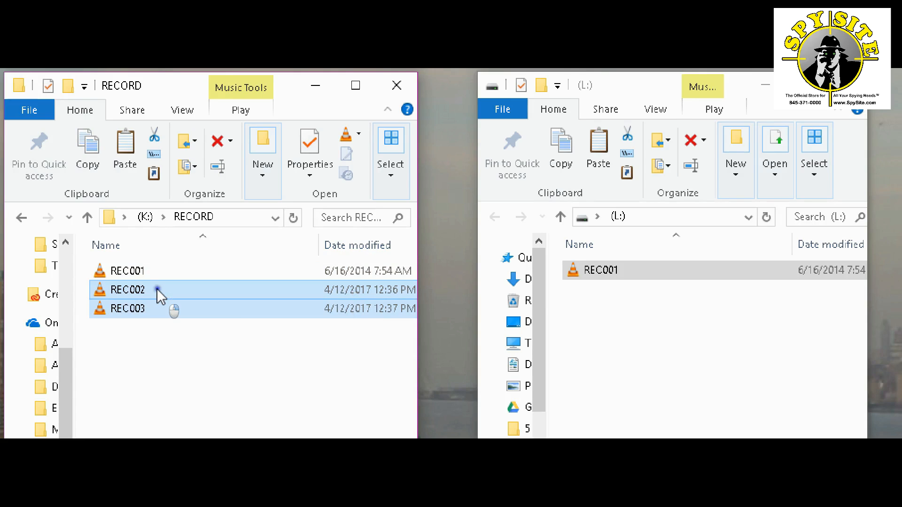
pyautogui.rightClick(127, 289)
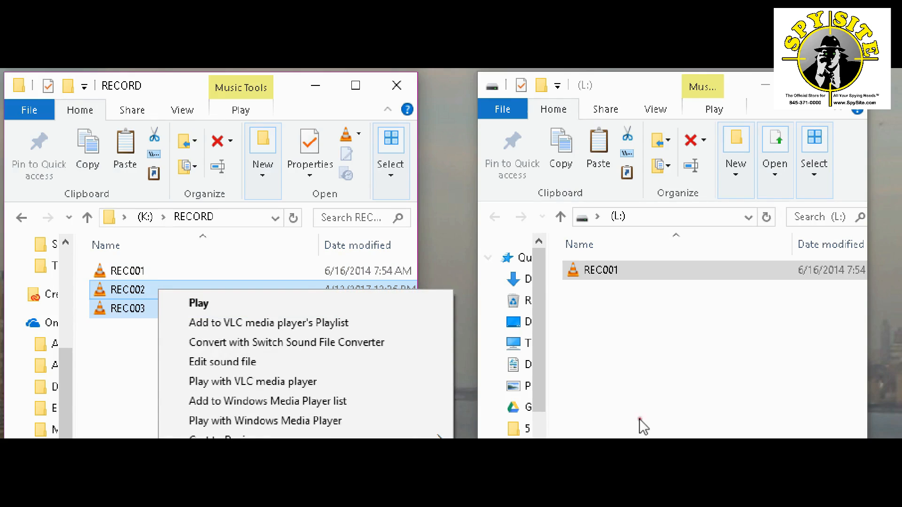
pyautogui.moveTo(135, 296)
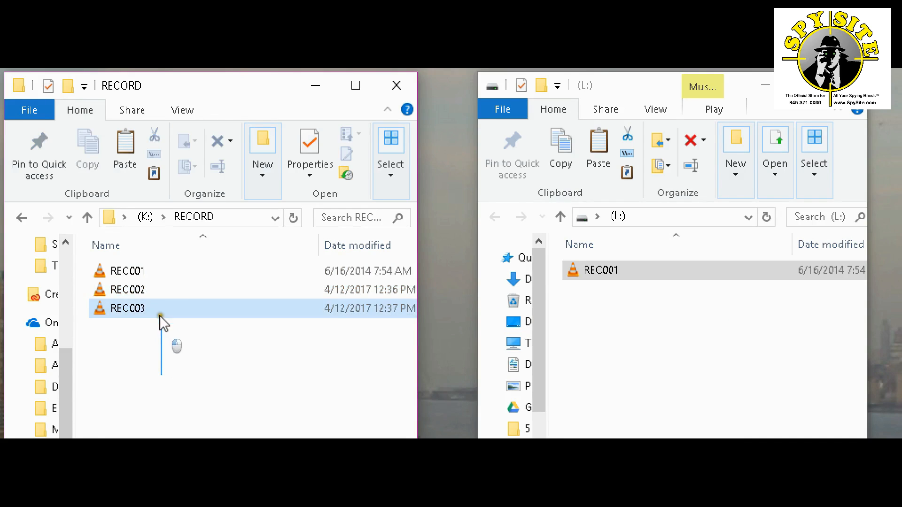
pyautogui.click(127, 290)
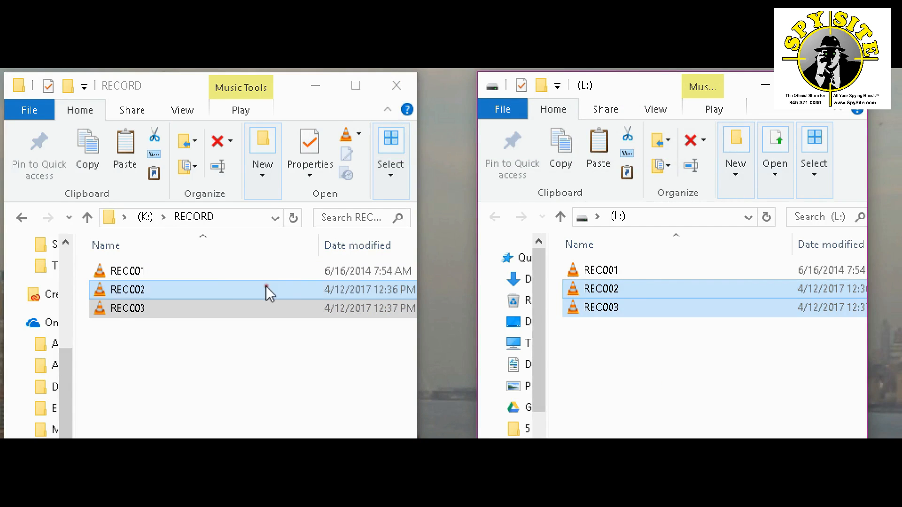
pyautogui.click(256, 354)
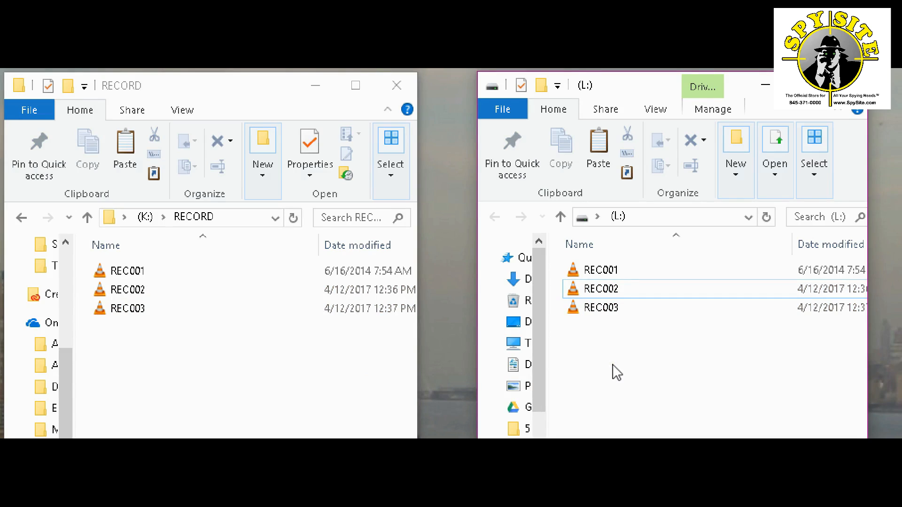
pyautogui.moveTo(600, 361)
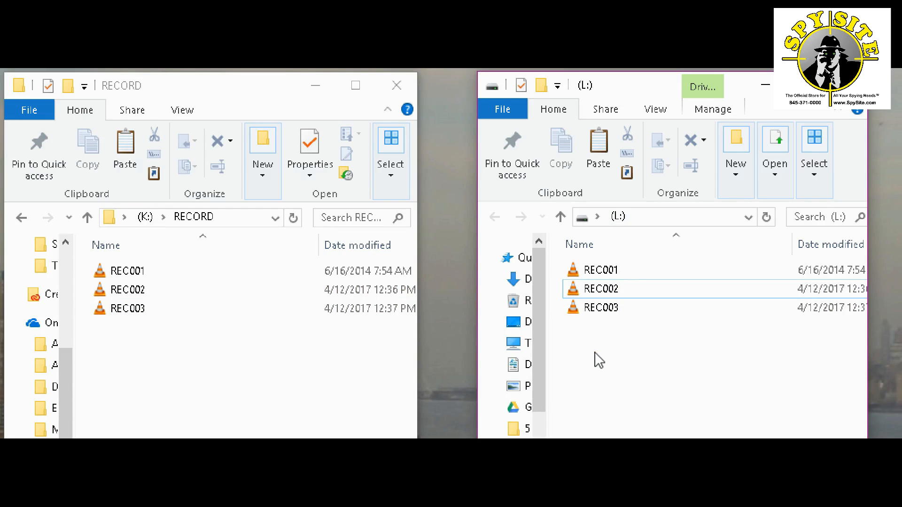
pyautogui.moveTo(559, 218)
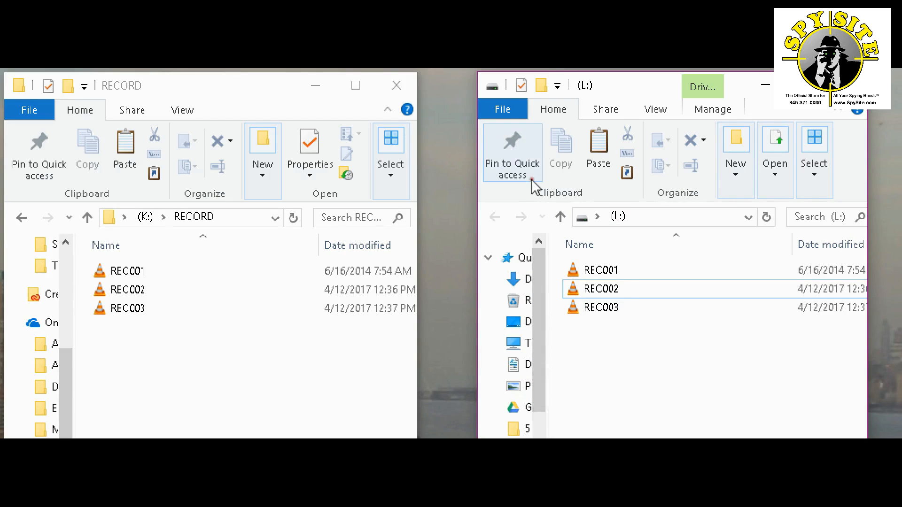
pyautogui.moveTo(580, 357)
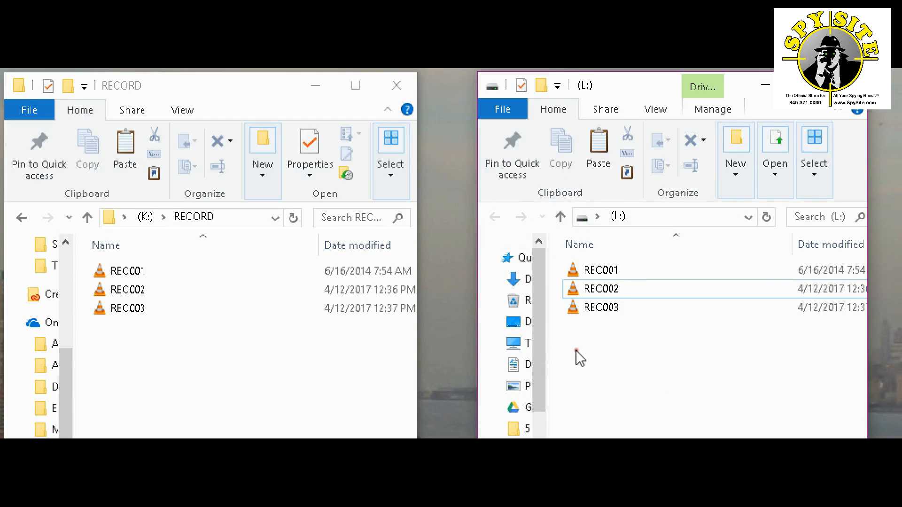
pyautogui.moveTo(695, 384)
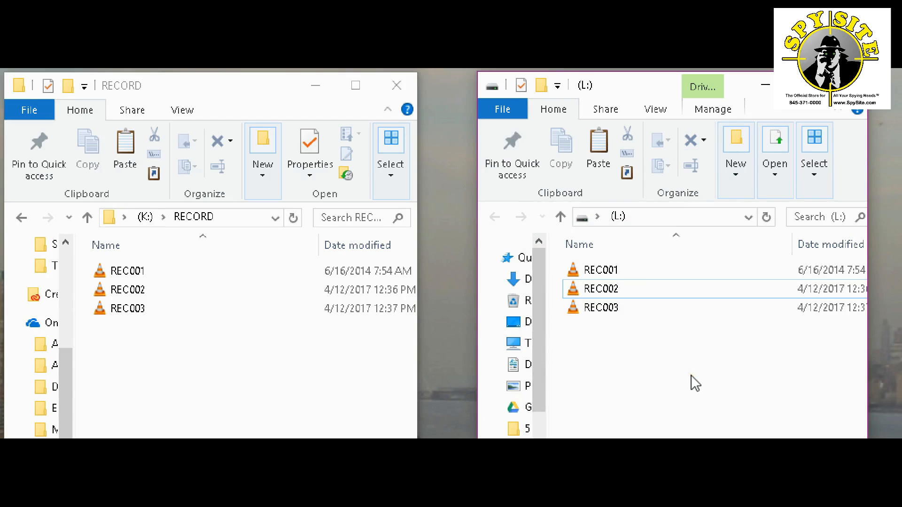
pyautogui.click(600, 270)
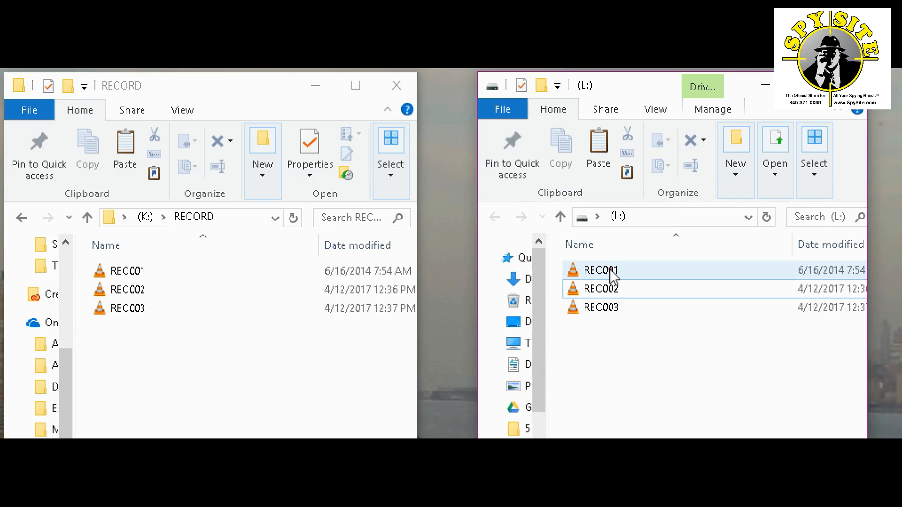
pyautogui.click(600, 307)
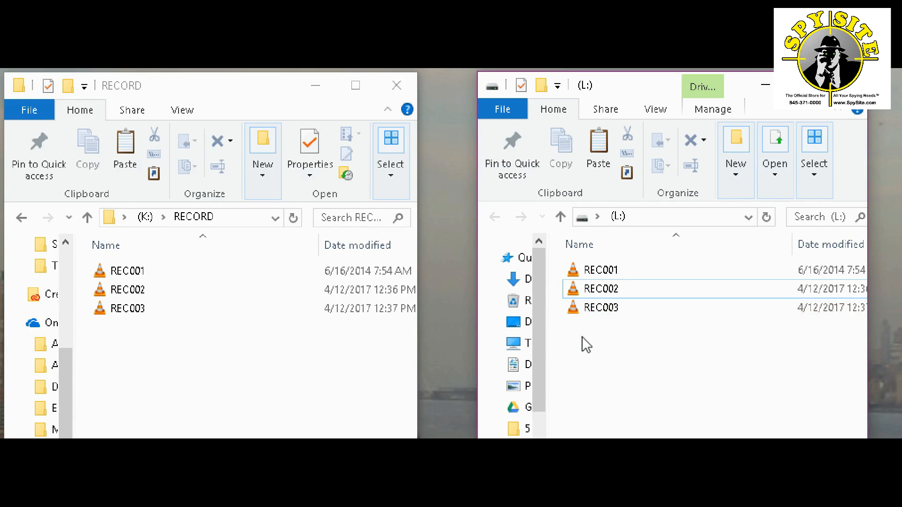
pyautogui.moveTo(769, 380)
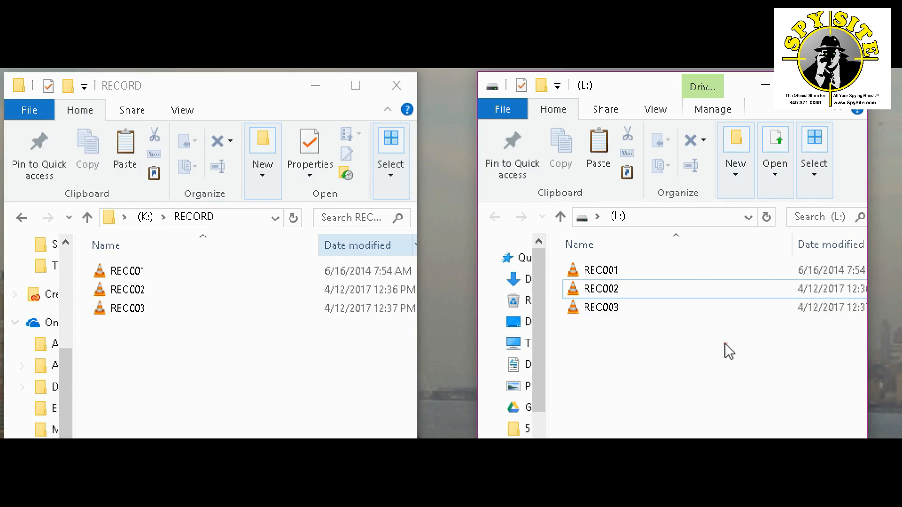
pyautogui.moveTo(722, 370)
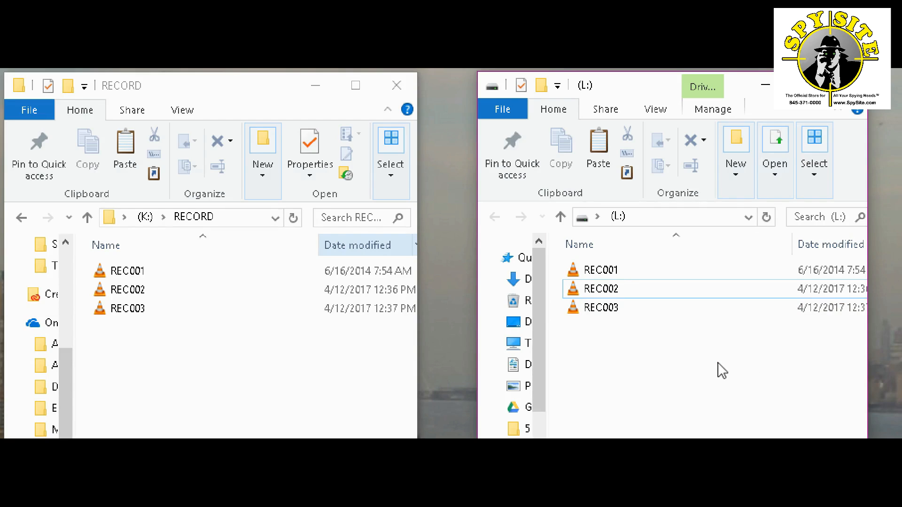
pyautogui.moveTo(698, 375)
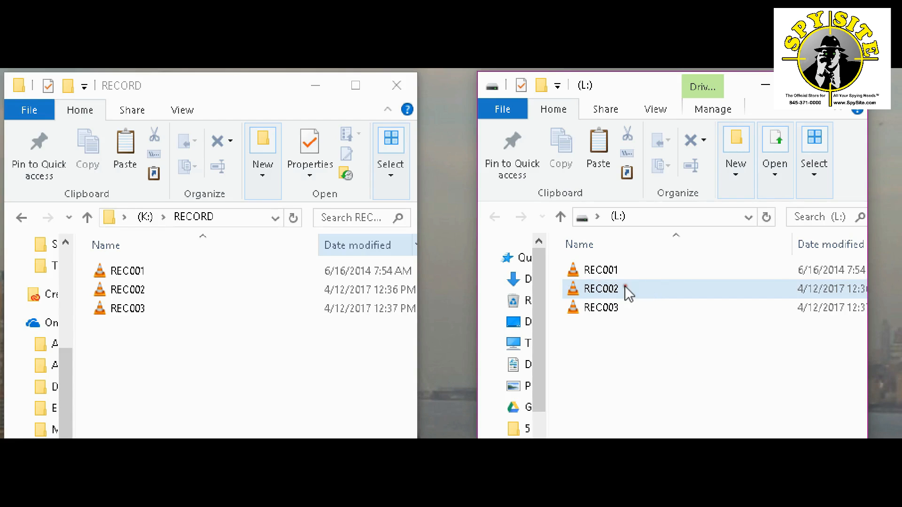
# Select REC002 and open the copied REC003 on L: to check it.
pyautogui.click(126, 289)
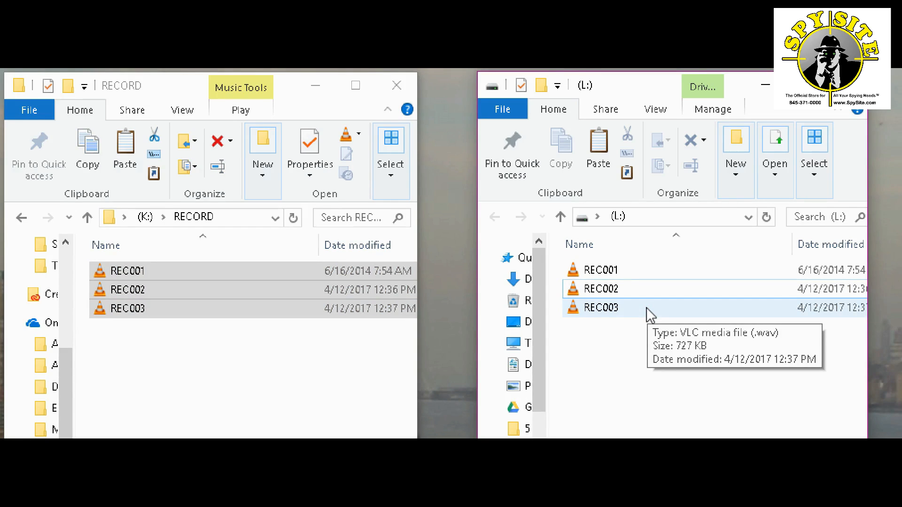
pyautogui.moveTo(647, 320)
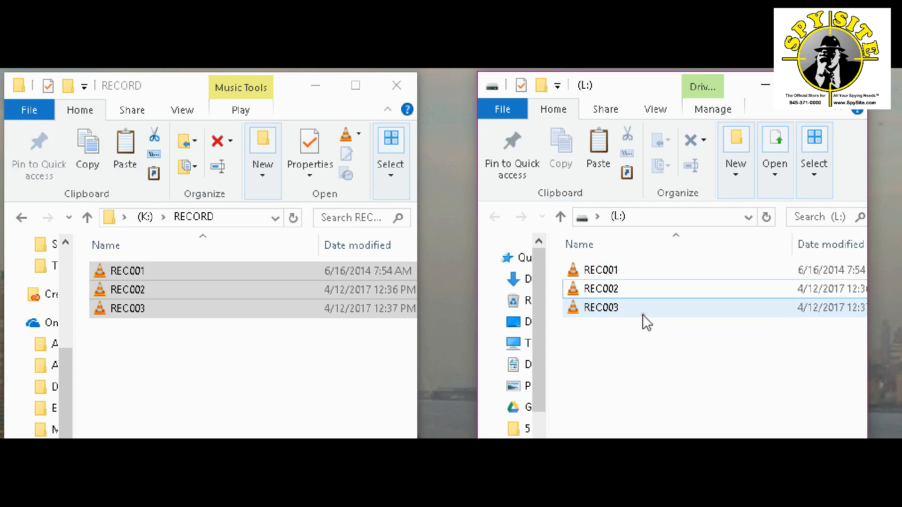
pyautogui.moveTo(643, 317)
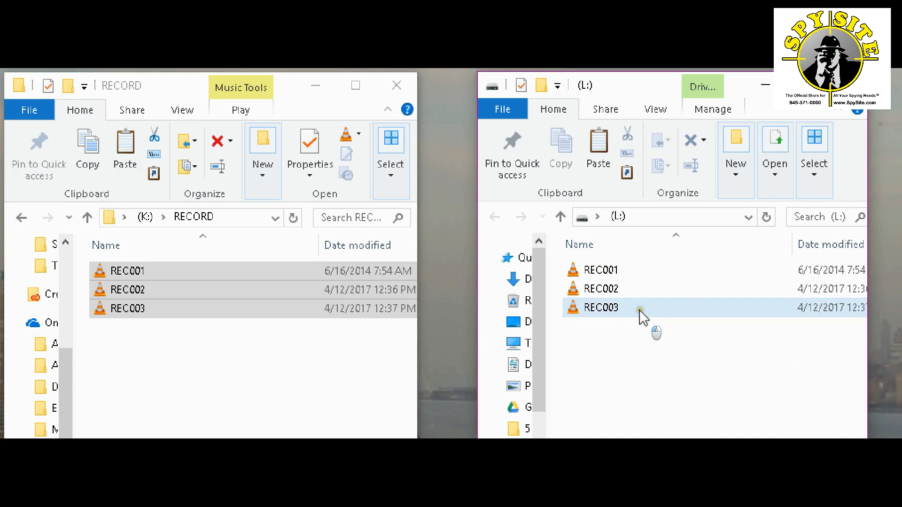
pyautogui.doubleClick(600, 307)
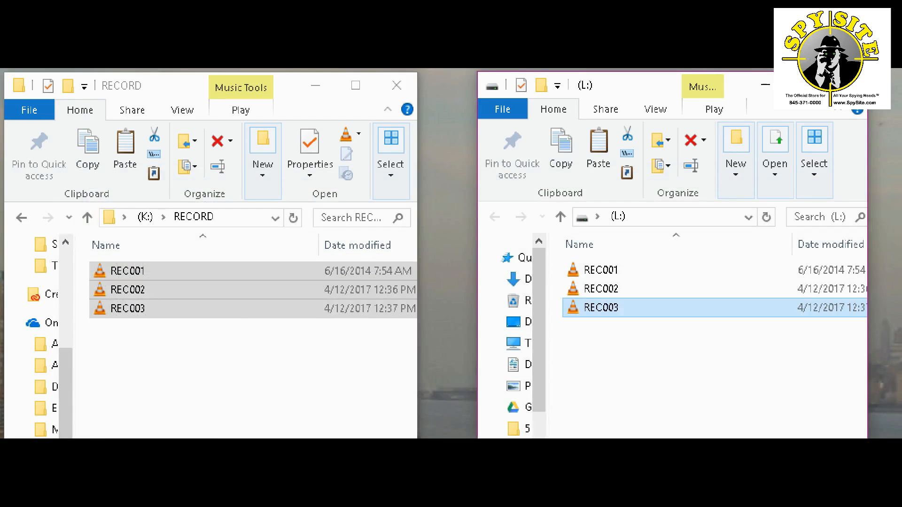
pyautogui.moveTo(619, 346)
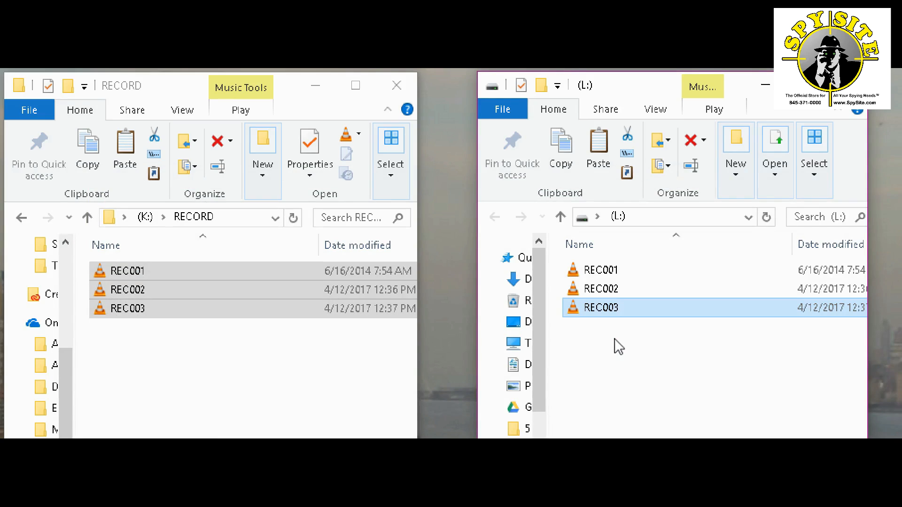
# Select REC001–REC003 in K:\RECORD and confirm deleting them permanently.
pyautogui.click(367, 348)
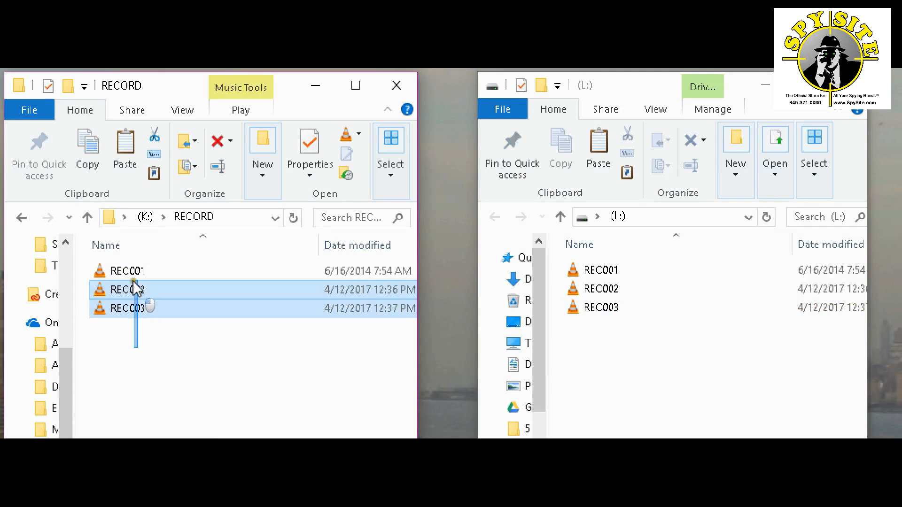
pyautogui.click(126, 271)
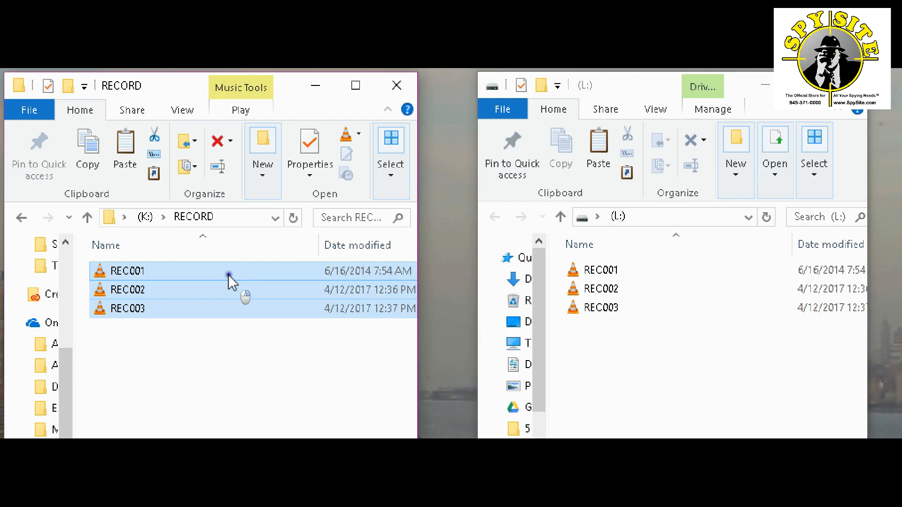
pyautogui.rightClick(230, 279)
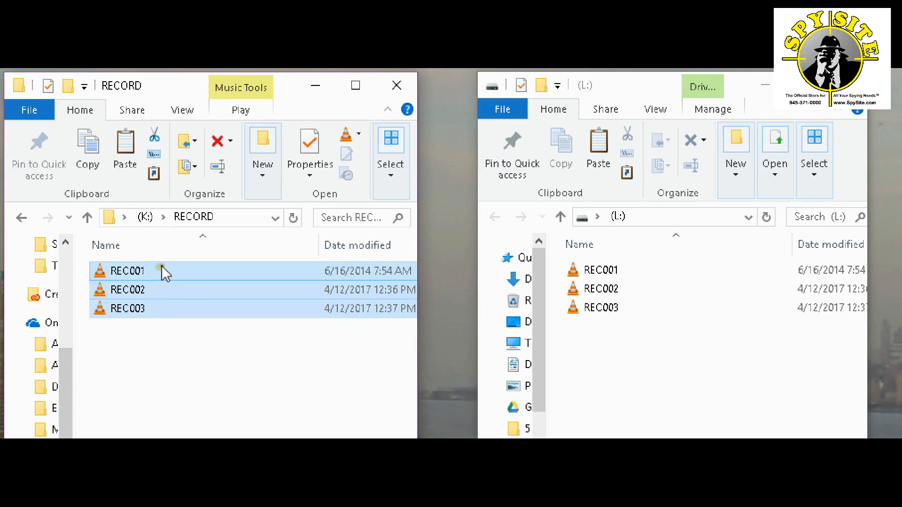
pyautogui.moveTo(165, 271)
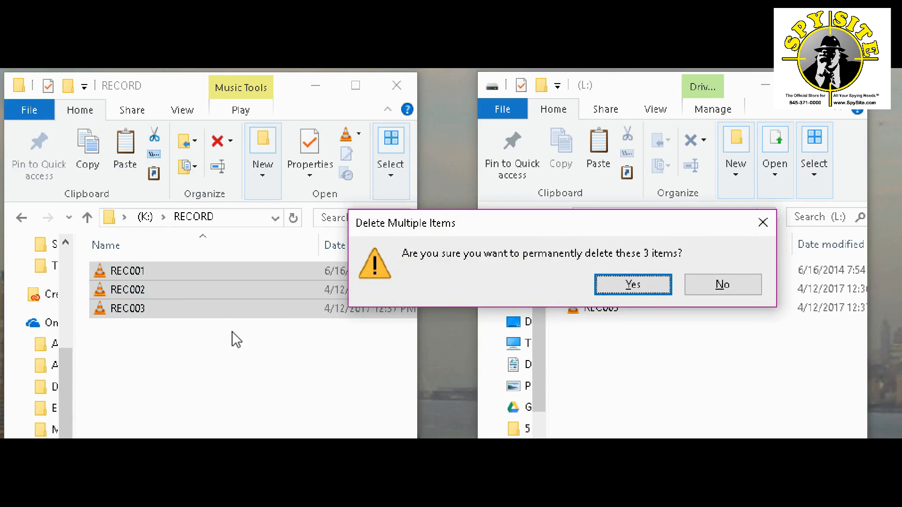
pyautogui.moveTo(603, 267)
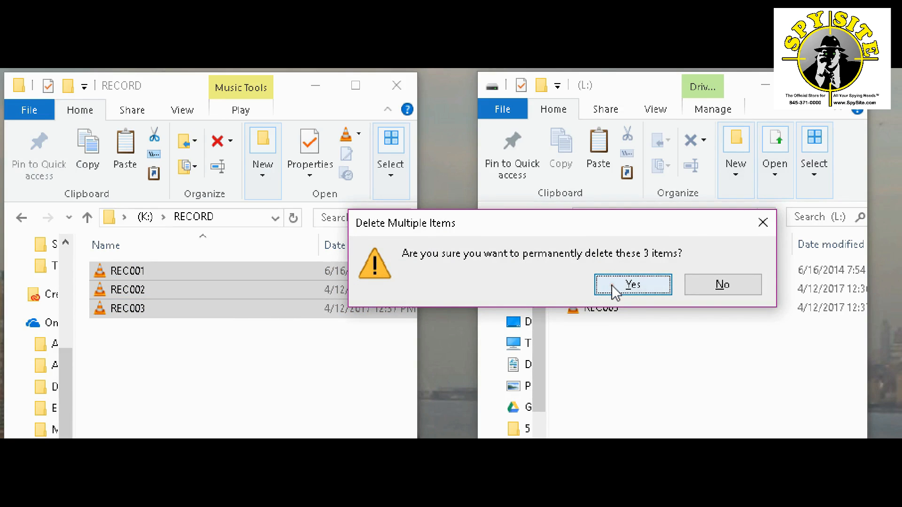
pyautogui.click(632, 284)
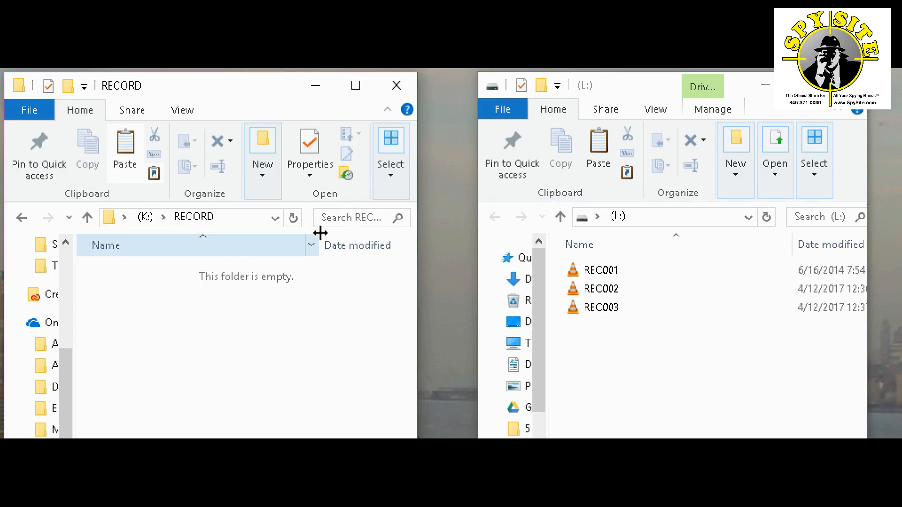
# Review the copied recordings on L: and select all three.
pyautogui.click(600, 307)
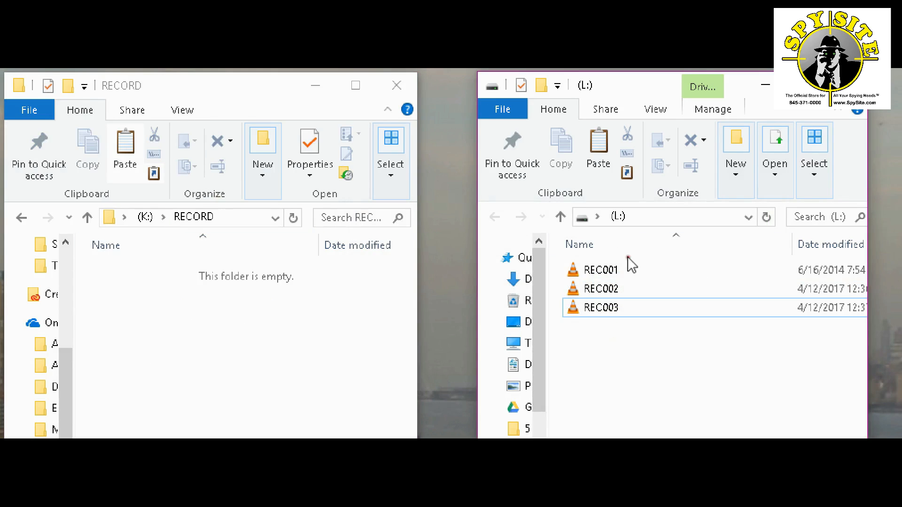
pyautogui.moveTo(592, 379)
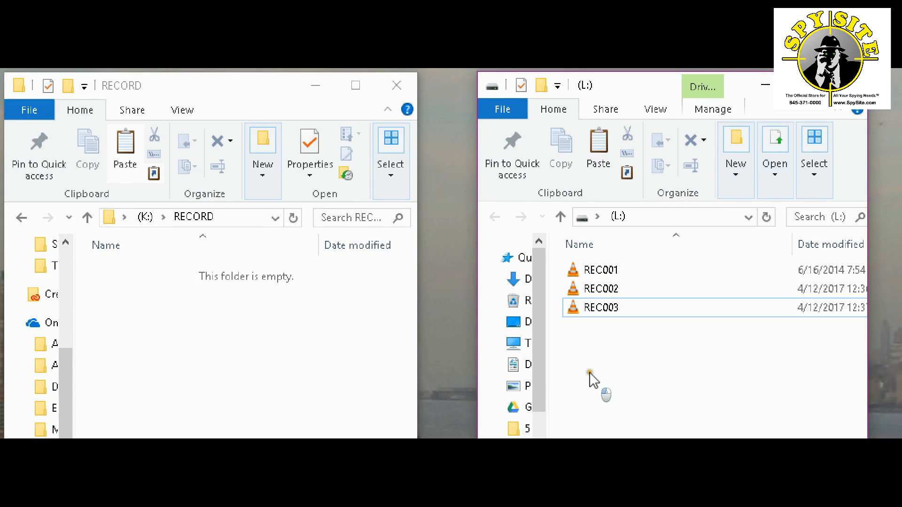
pyautogui.moveTo(662, 433)
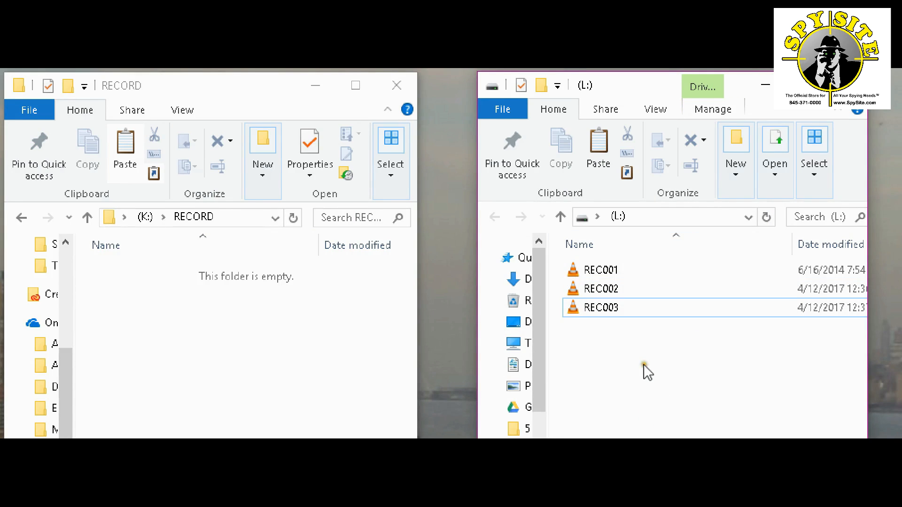
pyautogui.click(599, 288)
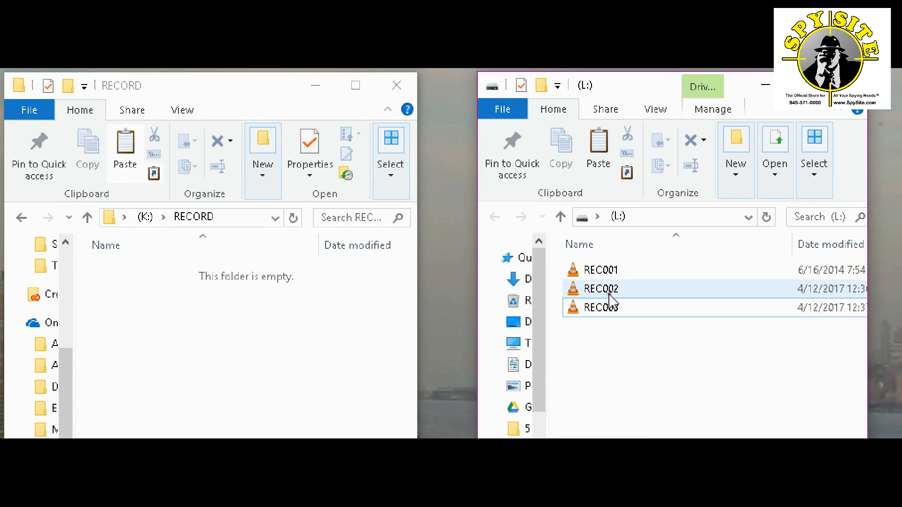
pyautogui.click(600, 308)
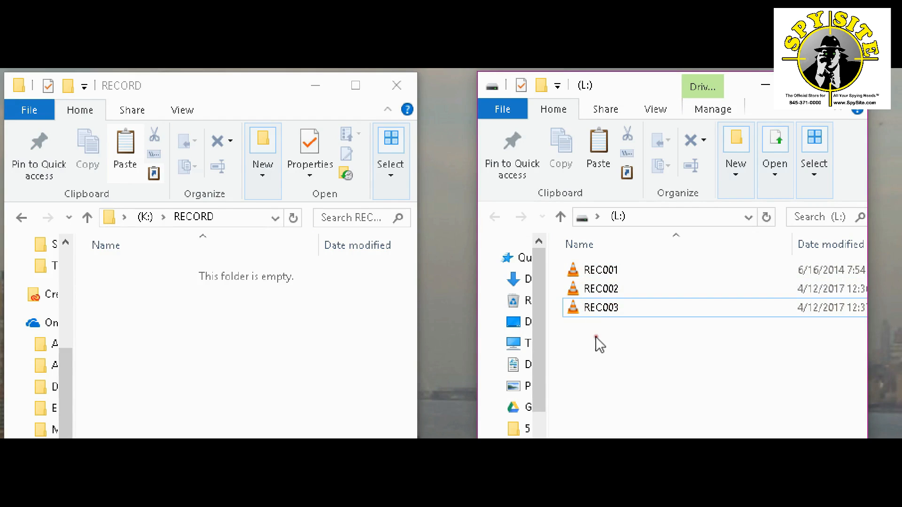
pyautogui.moveTo(713, 109)
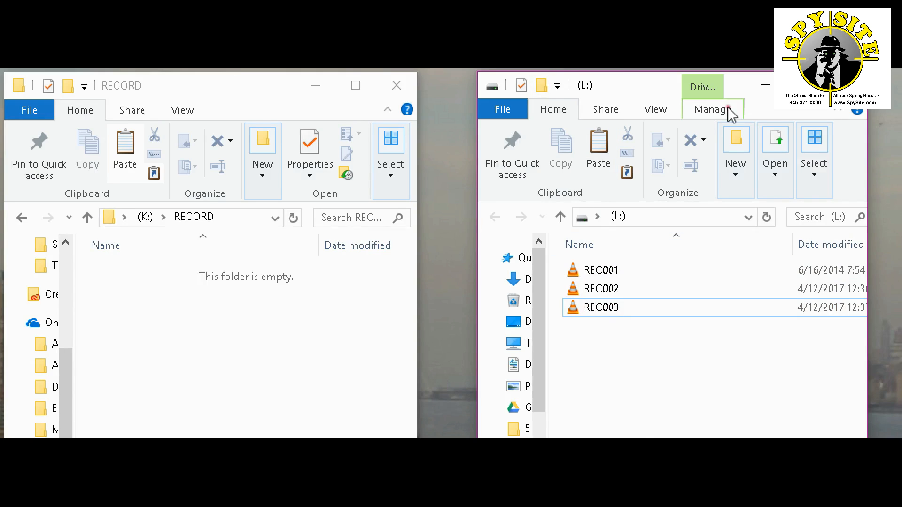
pyautogui.moveTo(597, 149)
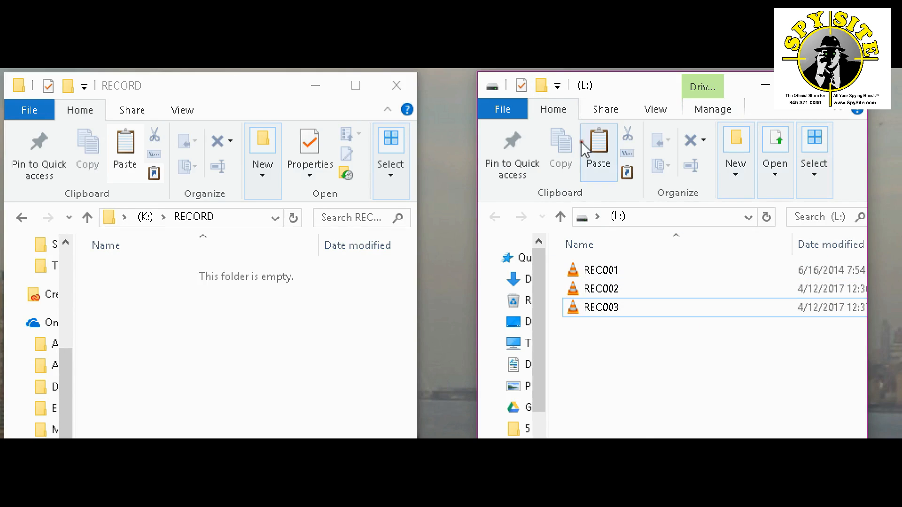
pyautogui.moveTo(728, 231)
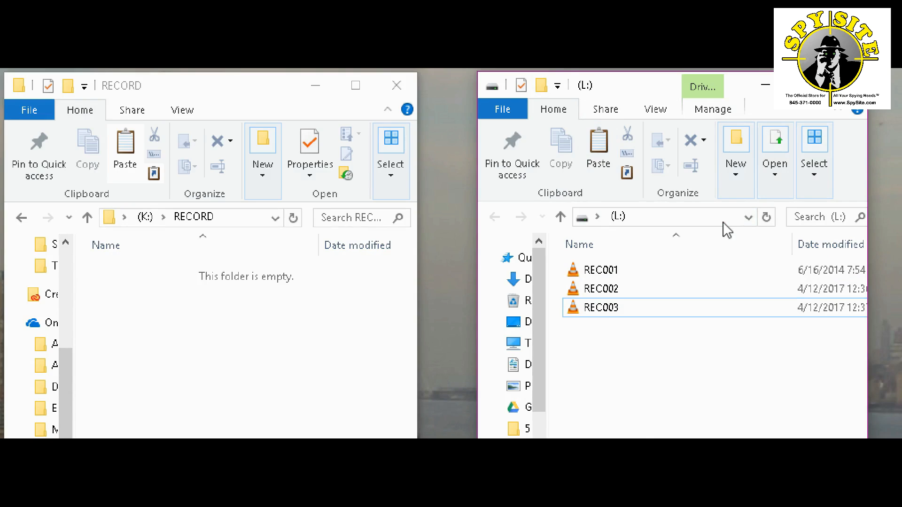
pyautogui.moveTo(704, 238)
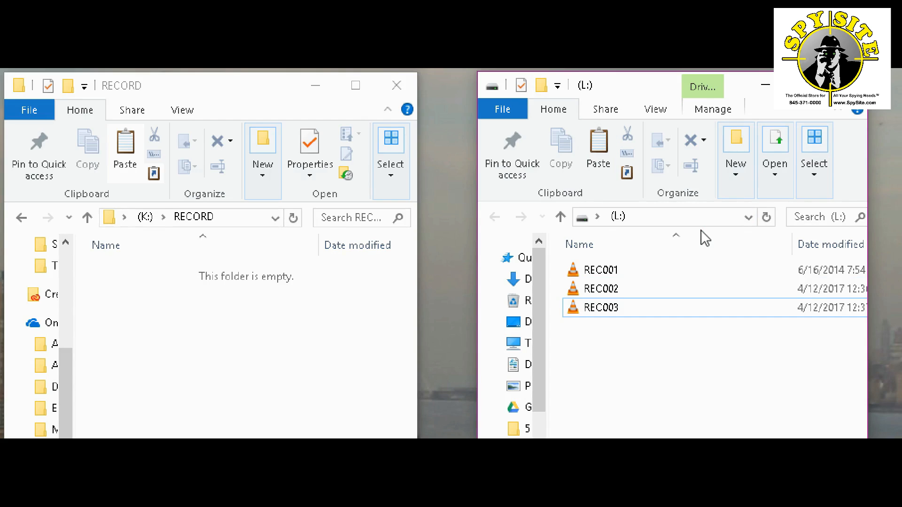
pyautogui.moveTo(423, 104)
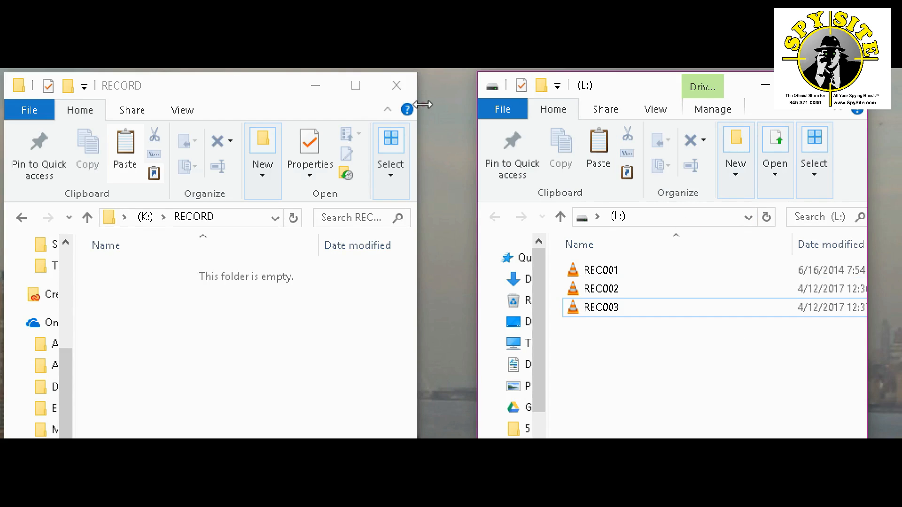
pyautogui.click(502, 108)
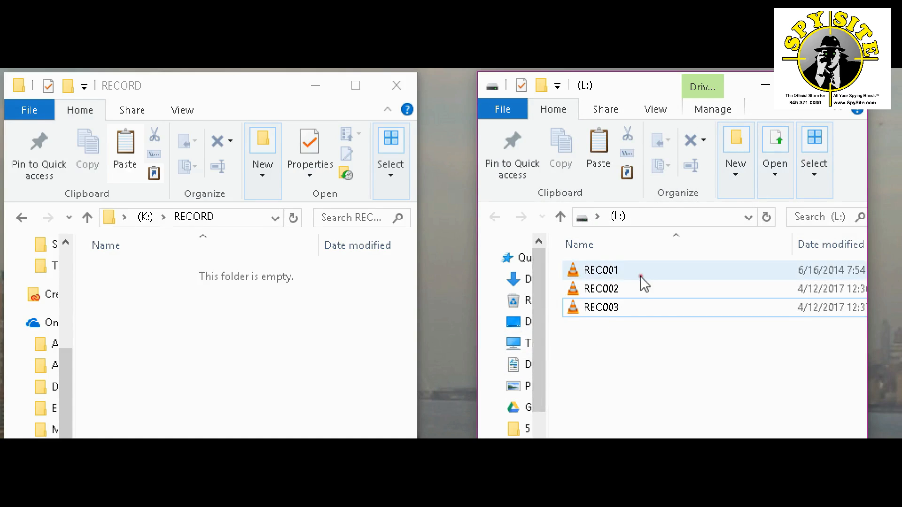
pyautogui.moveTo(644, 293)
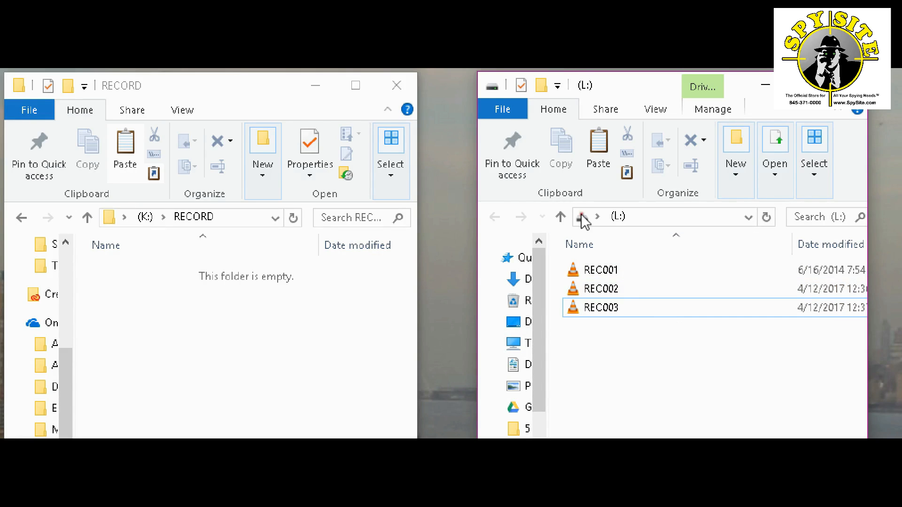
pyautogui.moveTo(594, 342)
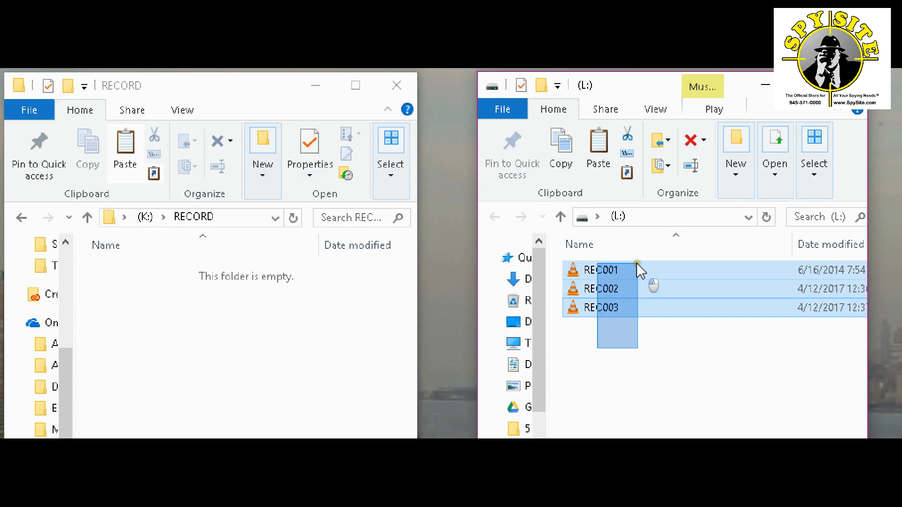
pyautogui.click(656, 357)
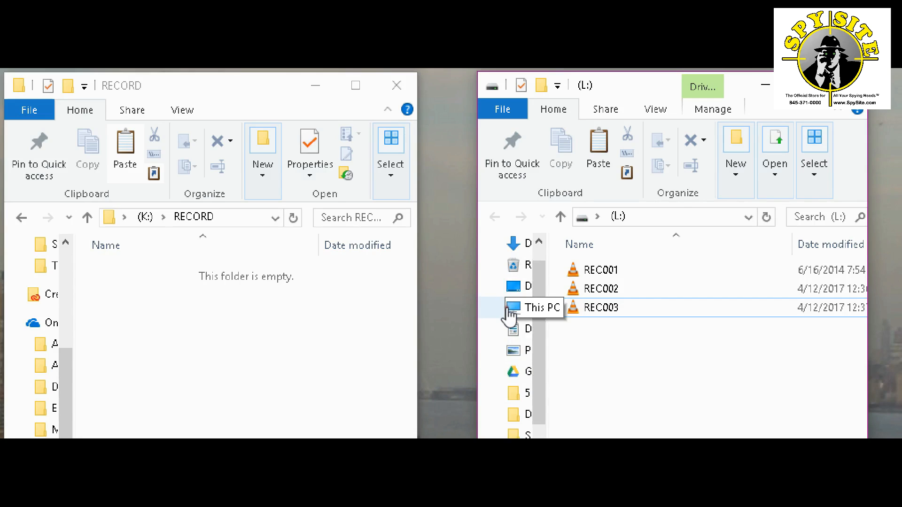
pyautogui.moveTo(518, 313)
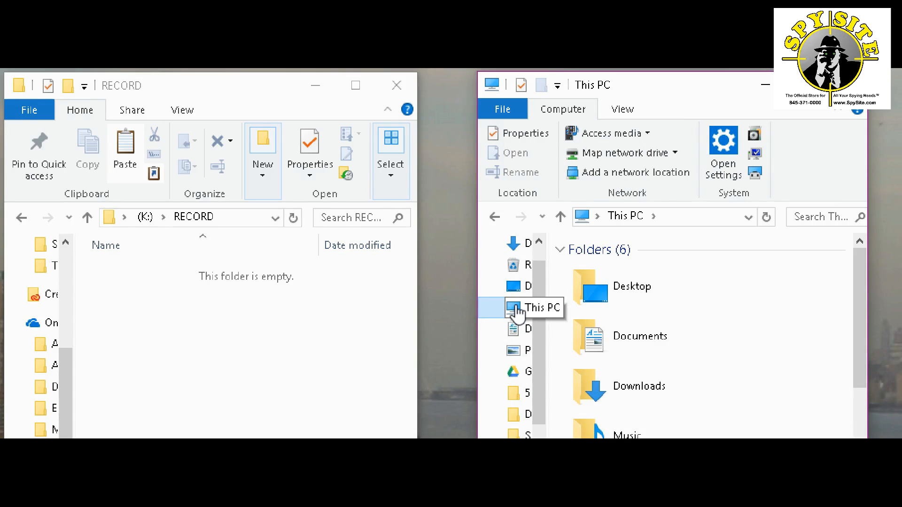
pyautogui.moveTo(592, 336)
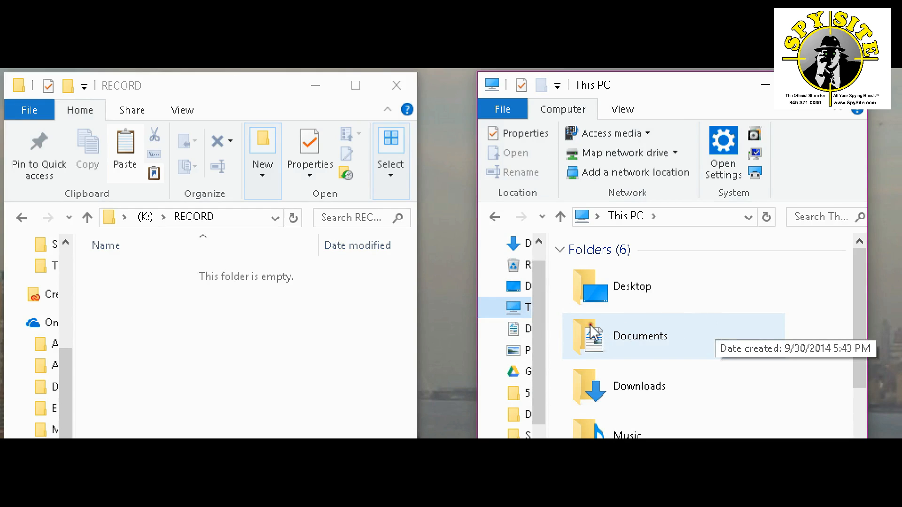
# Dismiss the insert-disk prompt and go back to the list of drives.
pyautogui.scroll(-3)
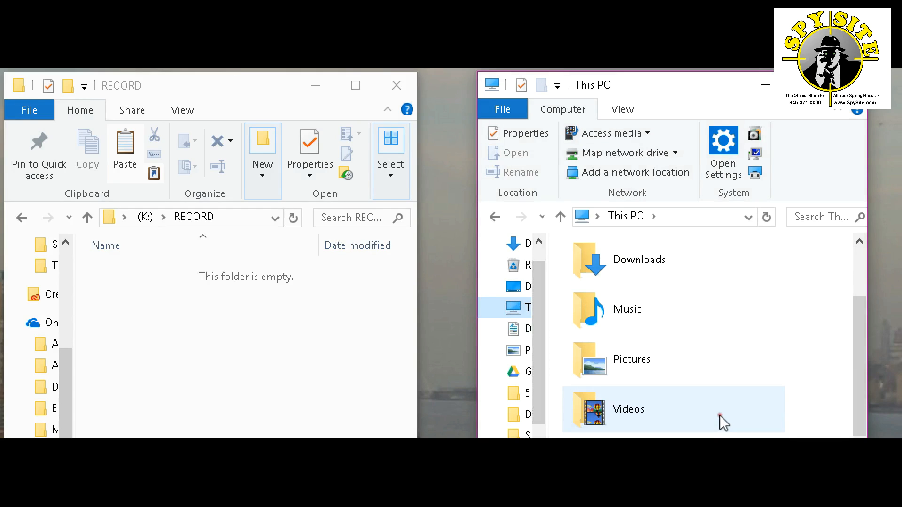
pyautogui.scroll(-3)
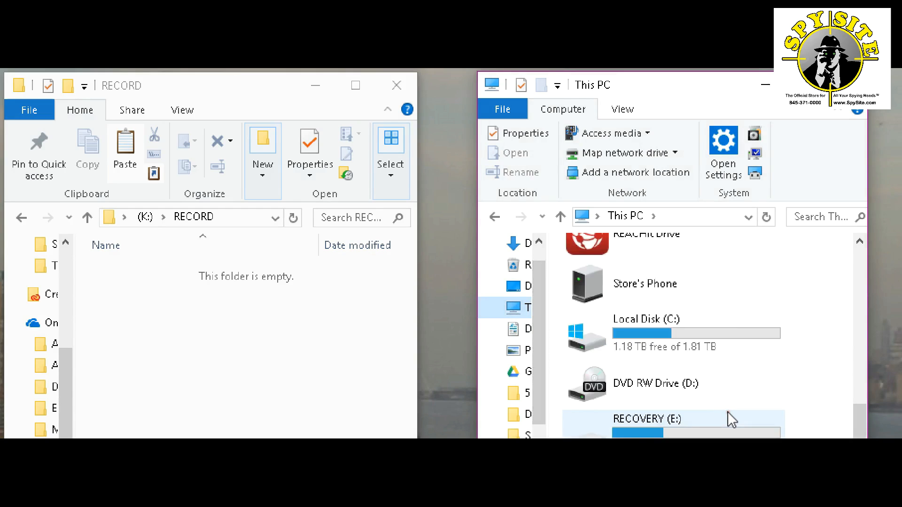
pyautogui.scroll(-3)
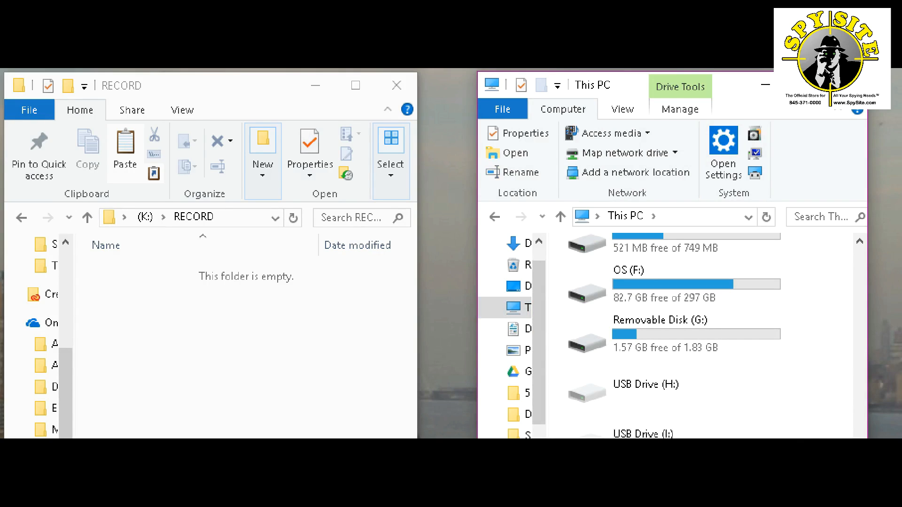
pyautogui.moveTo(526, 262)
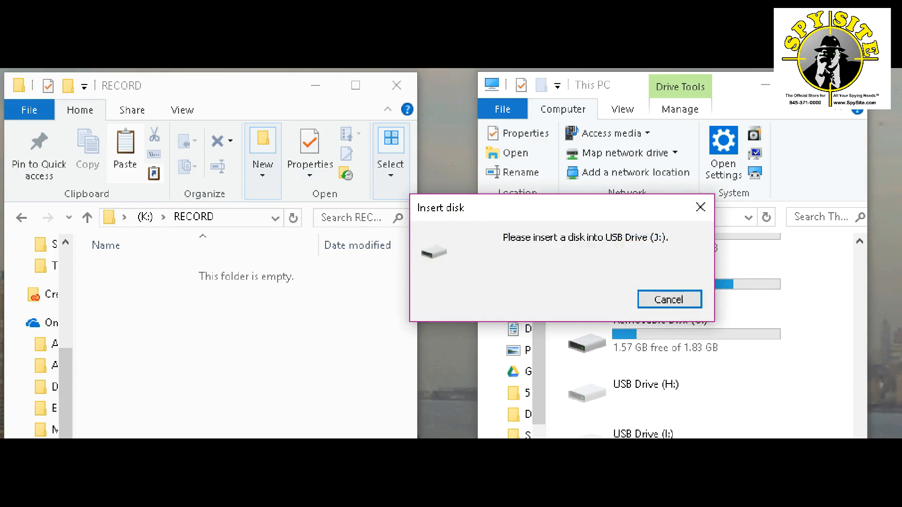
pyautogui.click(668, 299)
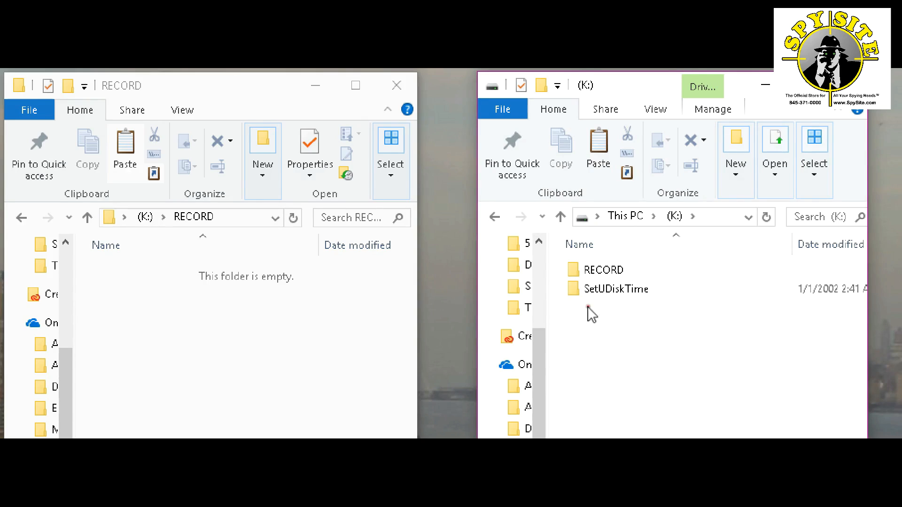
pyautogui.moveTo(627, 164)
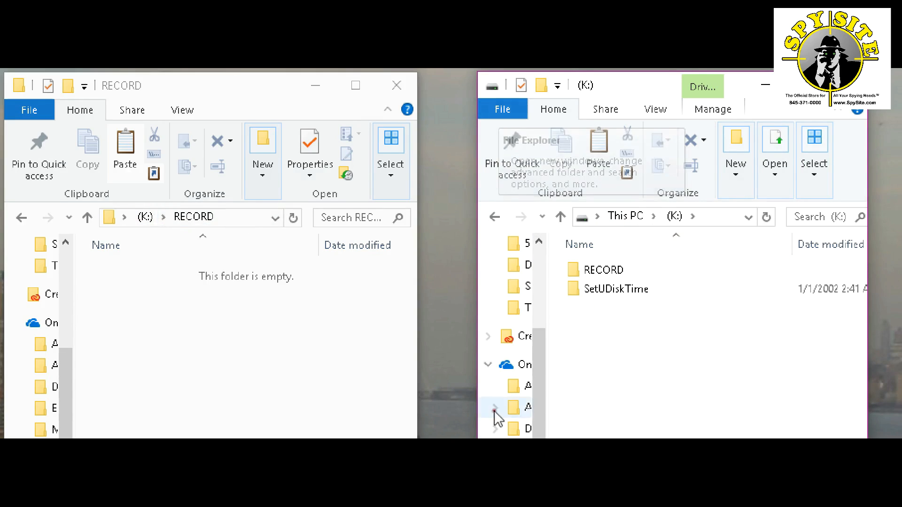
pyautogui.click(625, 216)
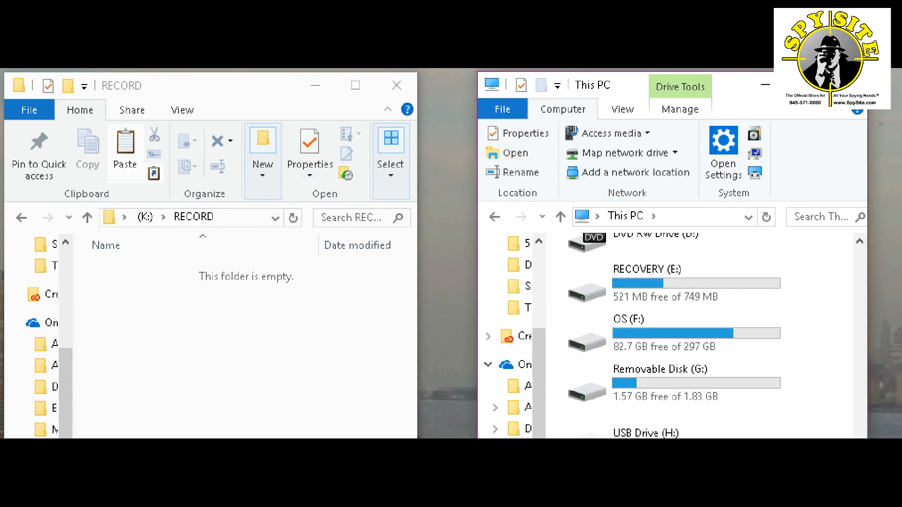
pyautogui.scroll(-3)
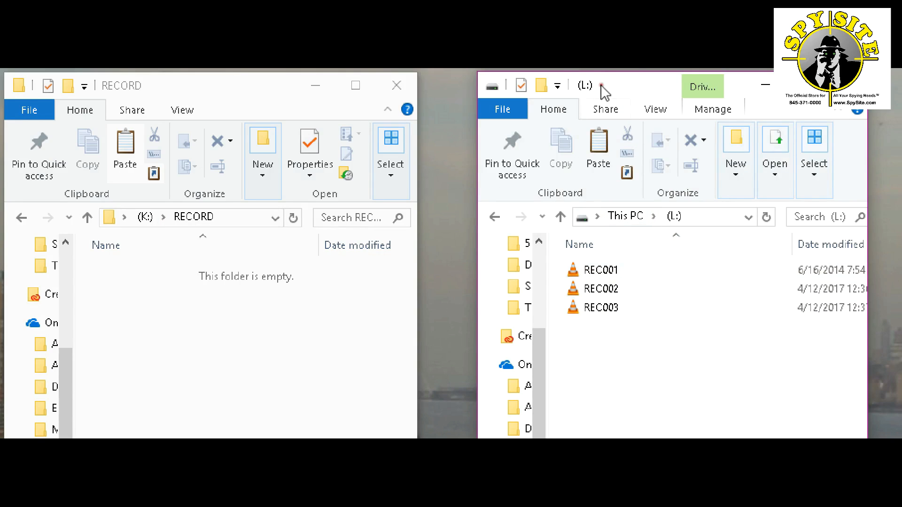
pyautogui.moveTo(592, 309)
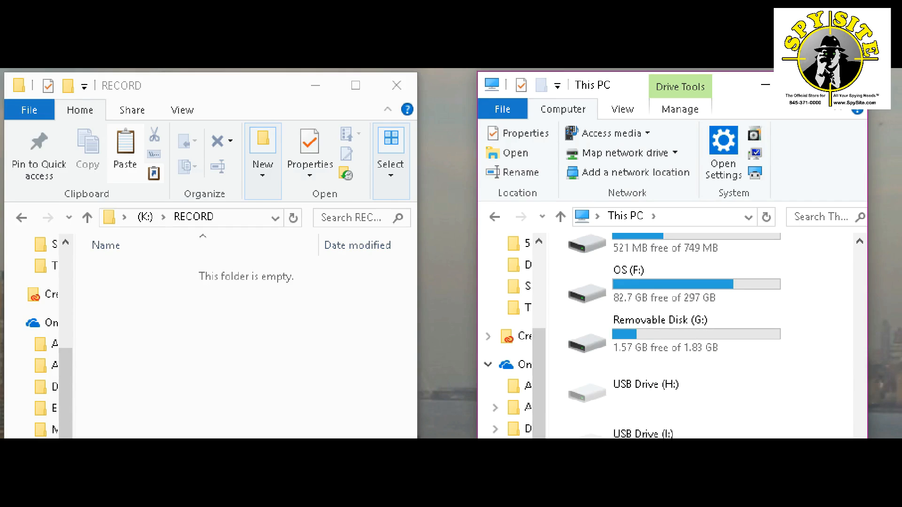
# Scroll the This PC list to the K: and L: drives and select L:.
pyautogui.click(488, 364)
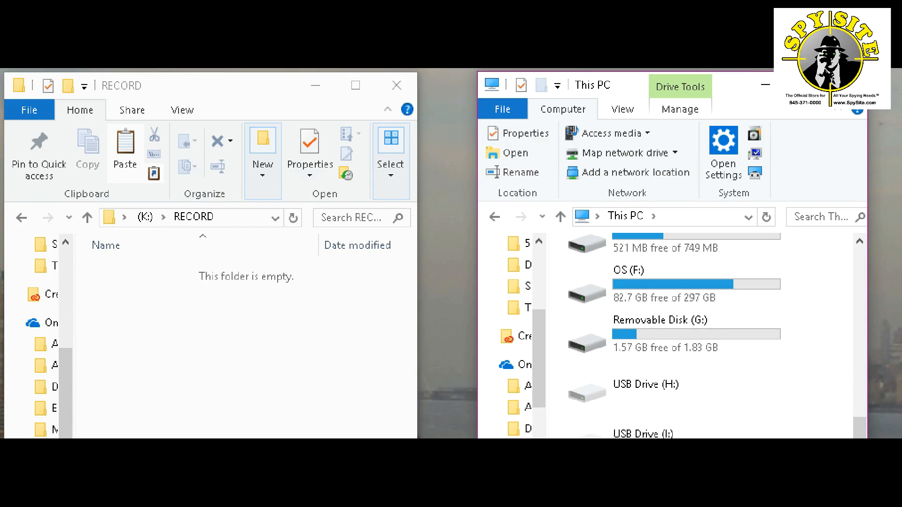
pyautogui.scroll(3)
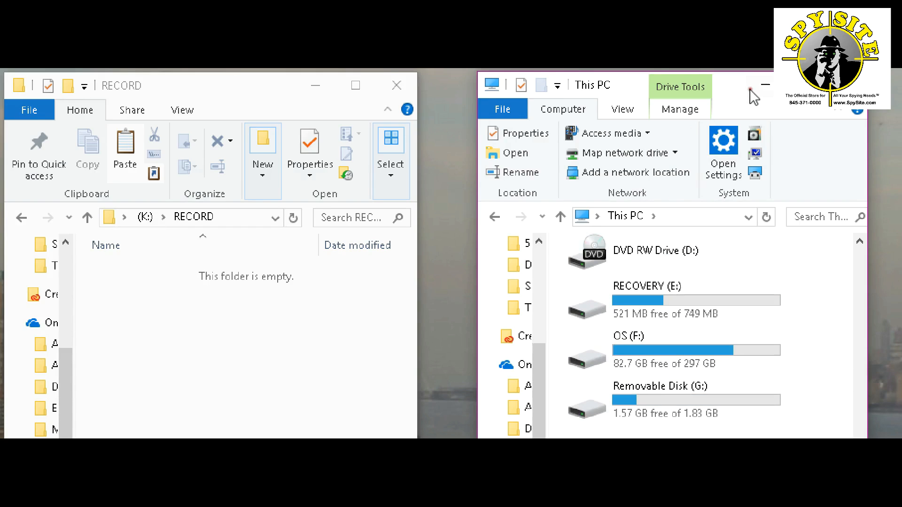
pyautogui.scroll(-3)
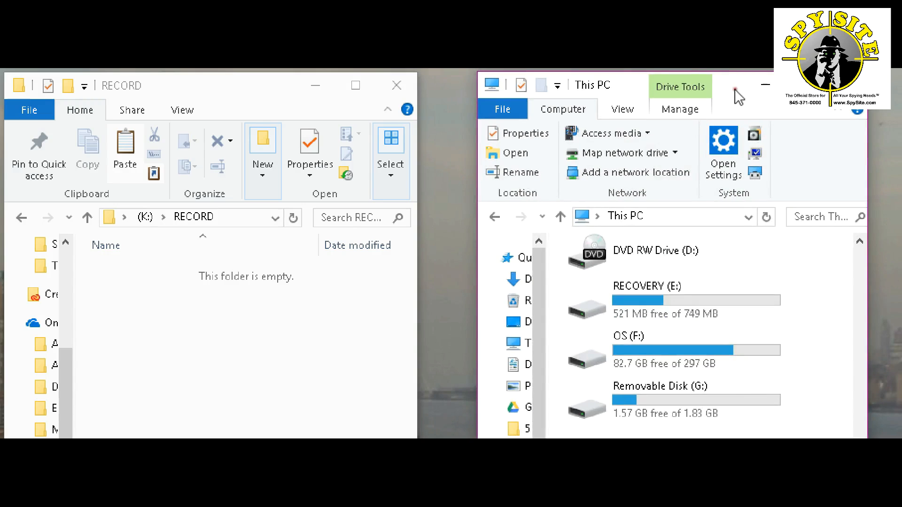
pyautogui.moveTo(730, 86)
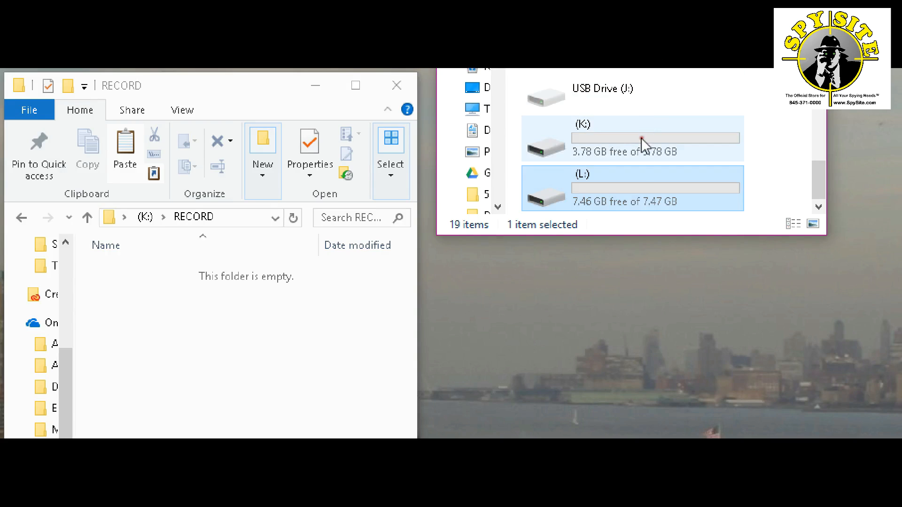
pyautogui.moveTo(567, 194)
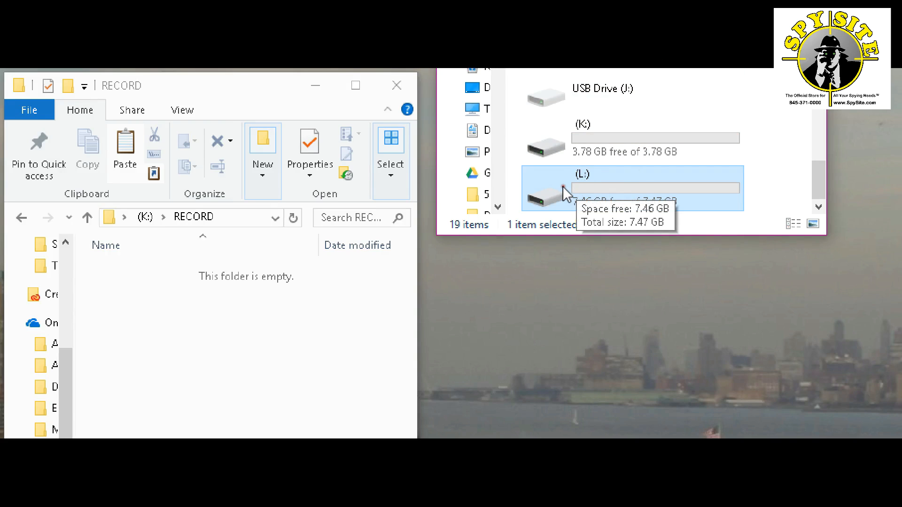
pyautogui.rightClick(581, 187)
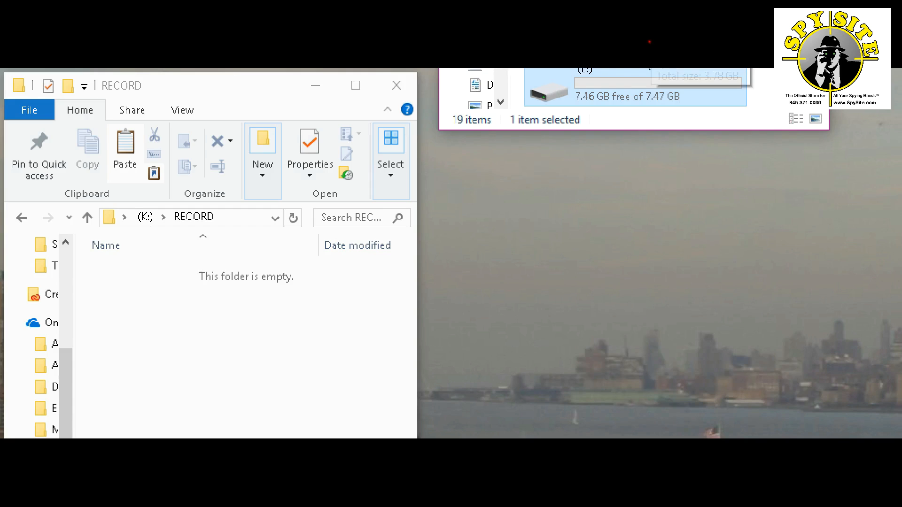
# Open the Format dialog for drive L: from its context menu.
pyautogui.rightClick(633, 86)
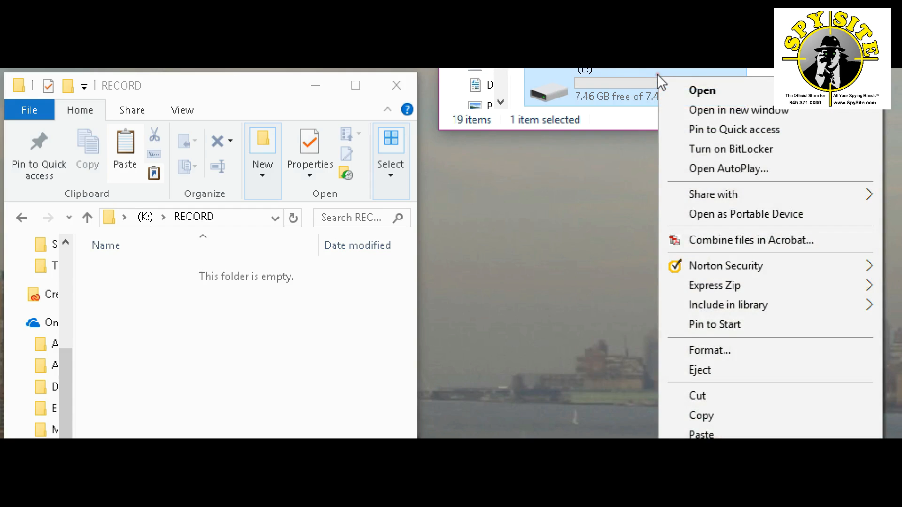
pyautogui.moveTo(715, 223)
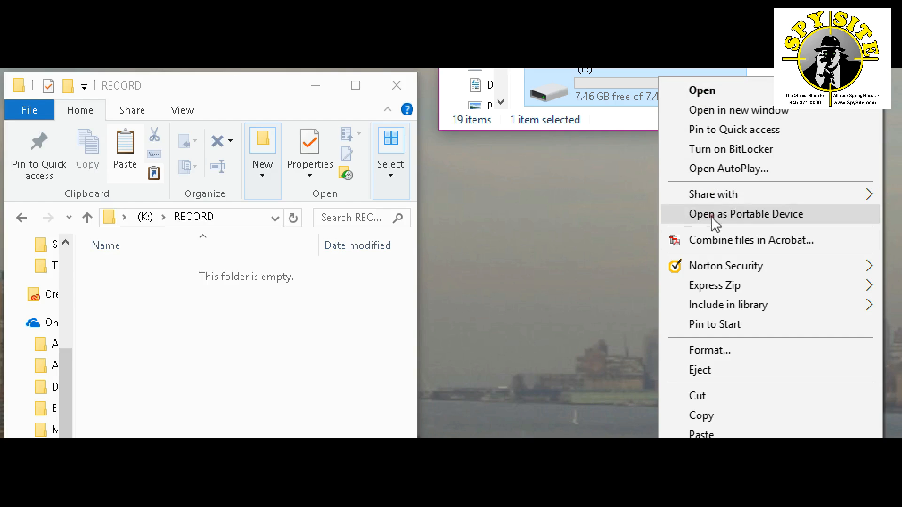
pyautogui.moveTo(709, 350)
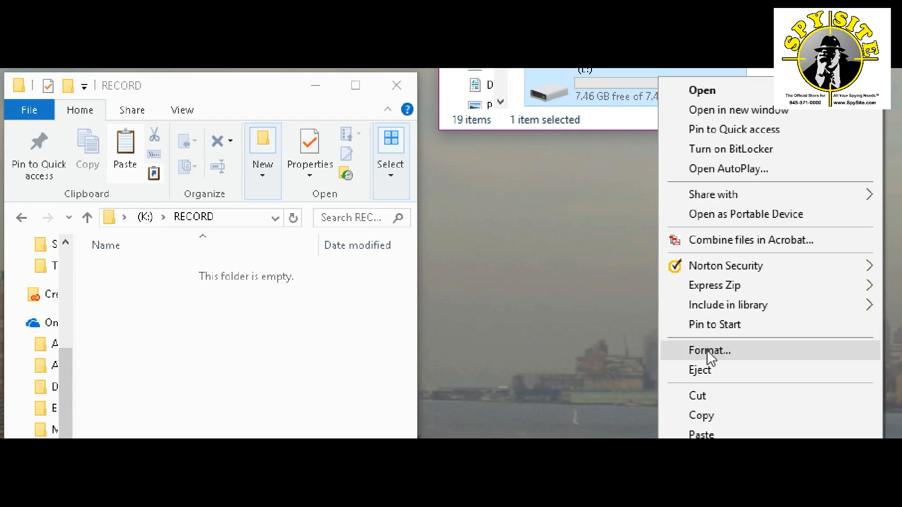
pyautogui.click(709, 350)
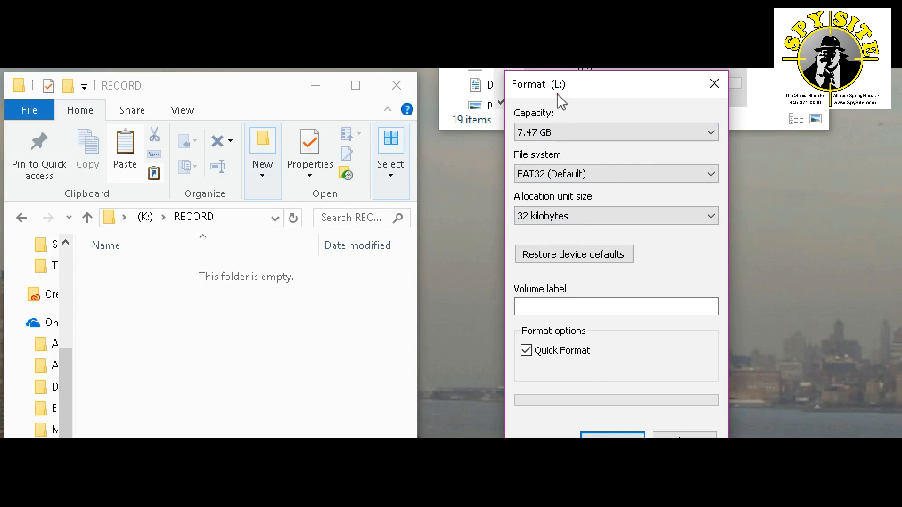
pyautogui.moveTo(545, 78)
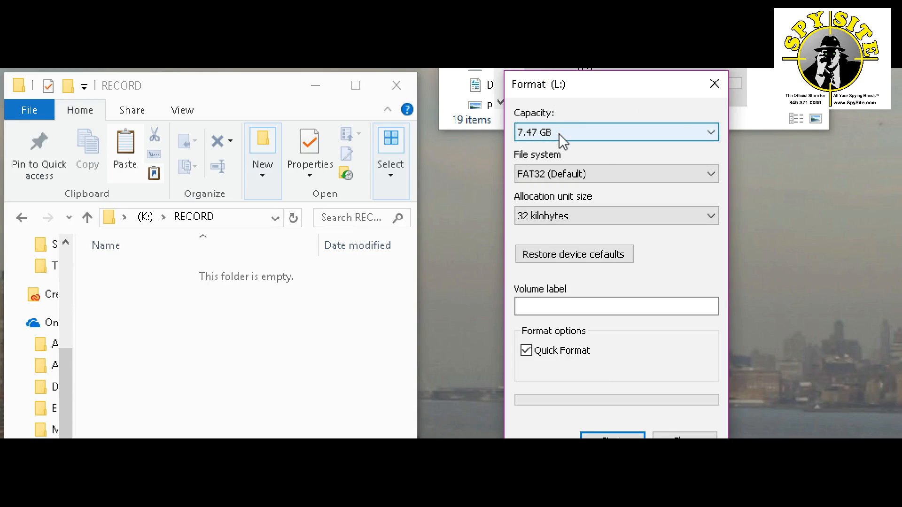
pyautogui.moveTo(568, 160)
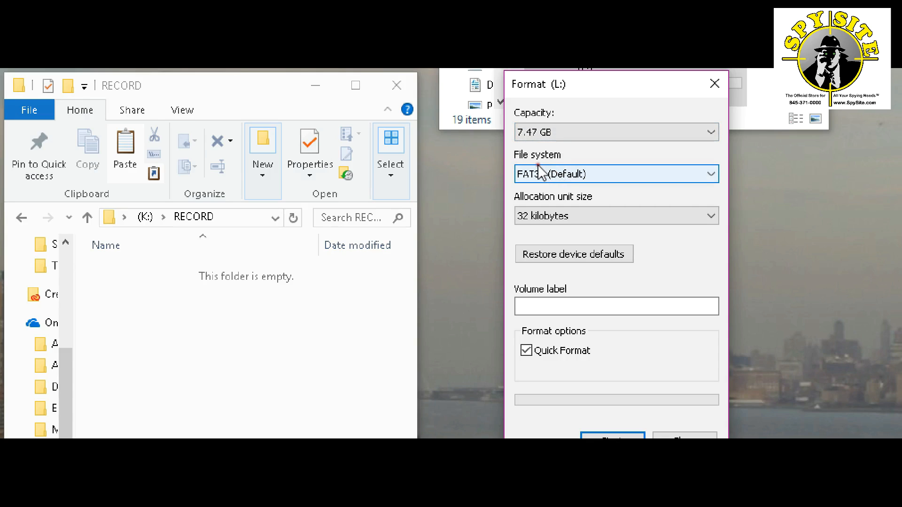
pyautogui.moveTo(576, 180)
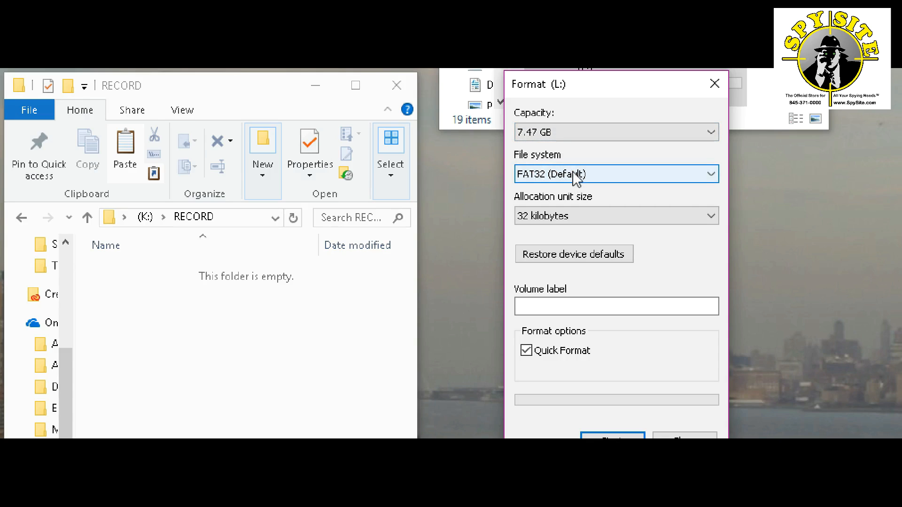
pyautogui.moveTo(601, 333)
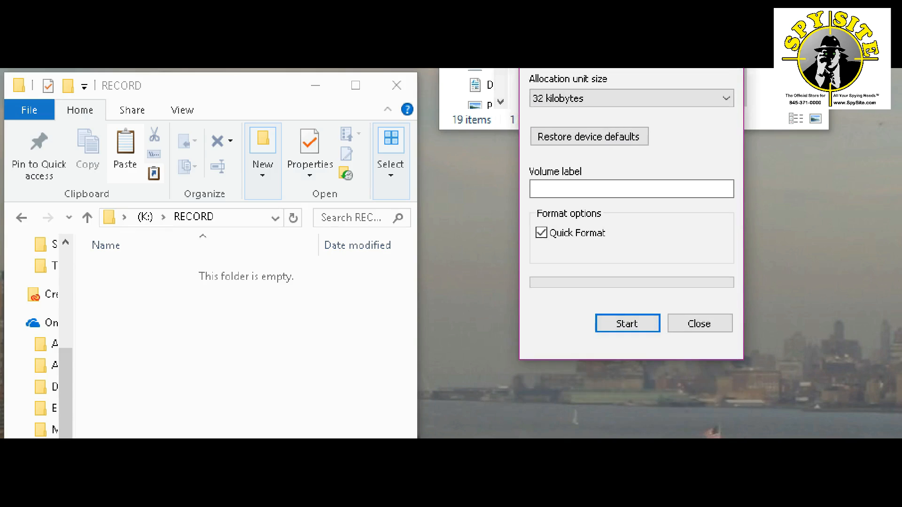
# Start the quick FAT32 format of USB drive L: (7.47 GB).
pyautogui.click(626, 323)
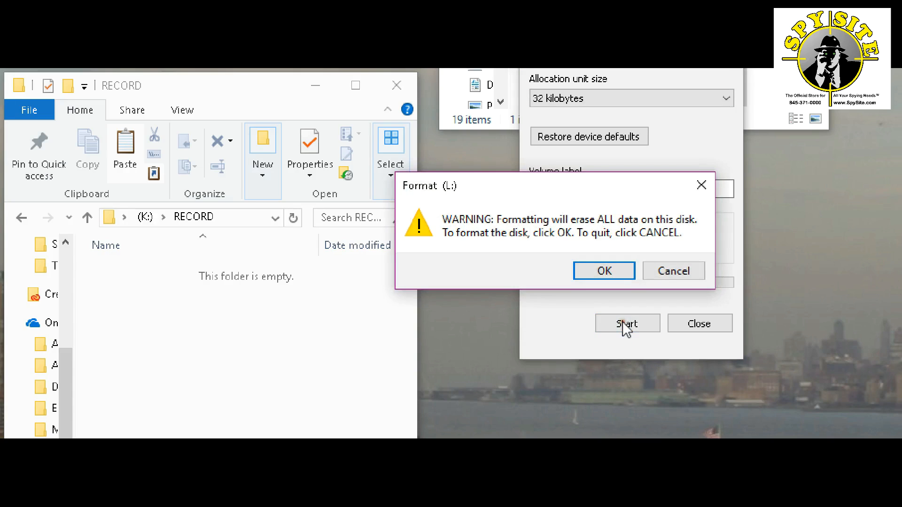
pyautogui.moveTo(545, 238)
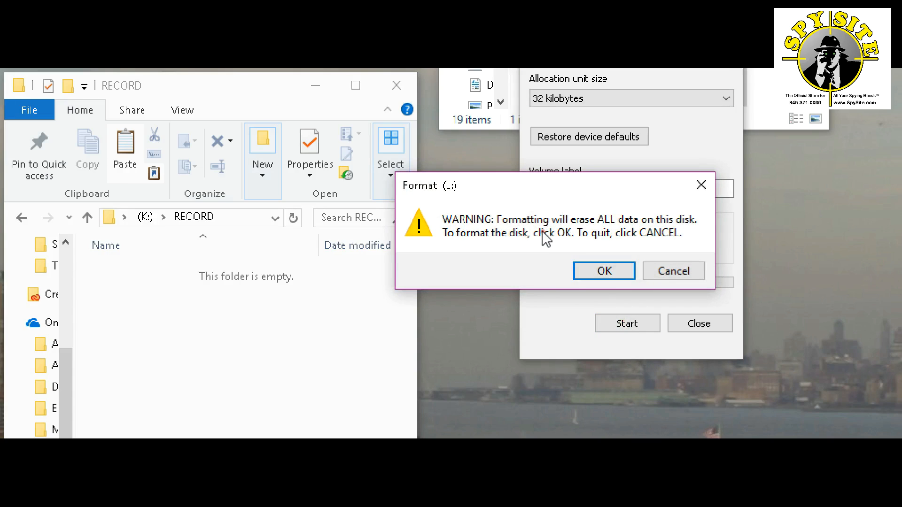
pyautogui.moveTo(461, 267)
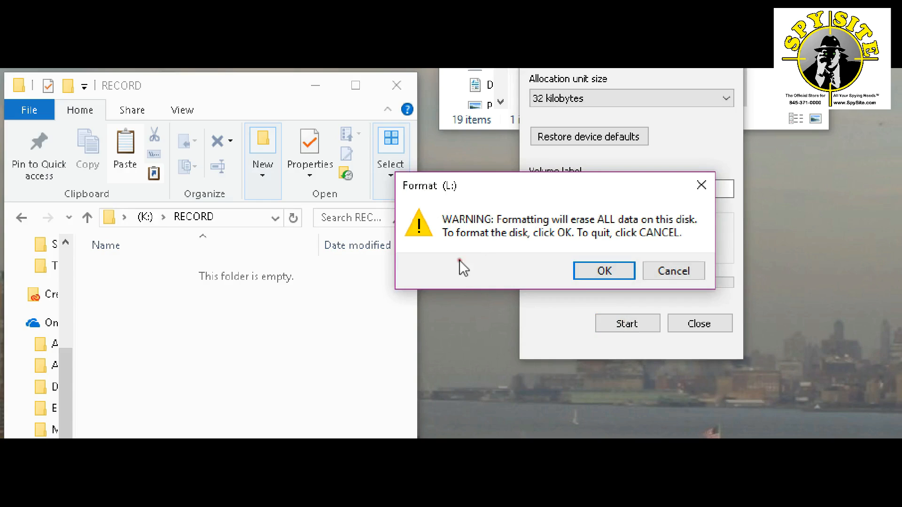
pyautogui.moveTo(603, 271)
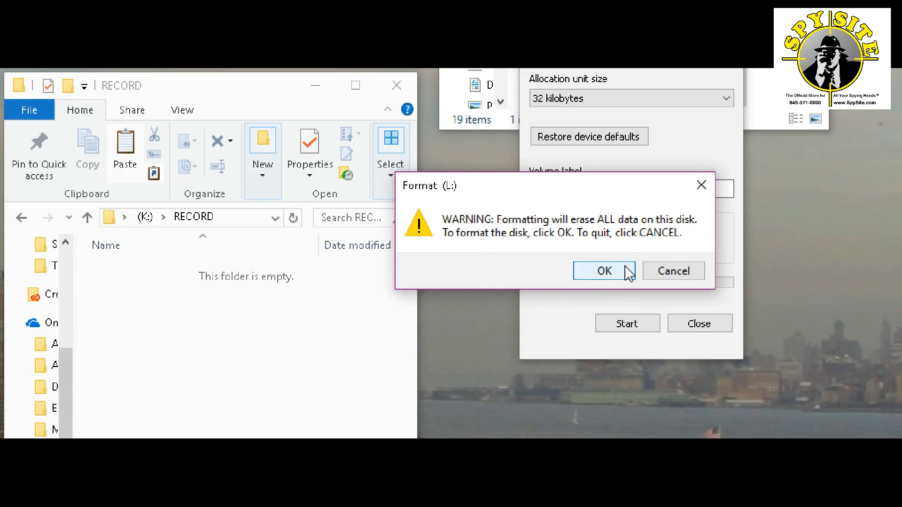
# Confirm erasing L:, acknowledge Format Complete, and close the format window.
pyautogui.click(603, 271)
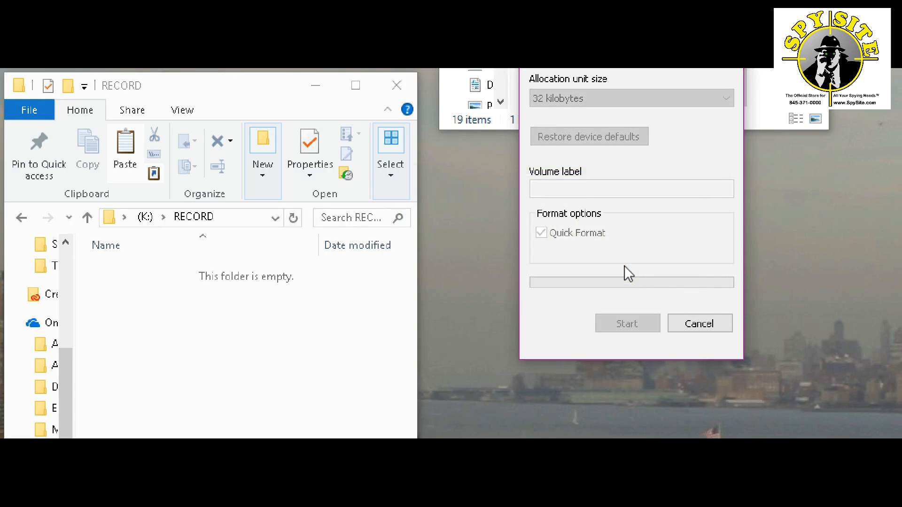
pyautogui.click(626, 323)
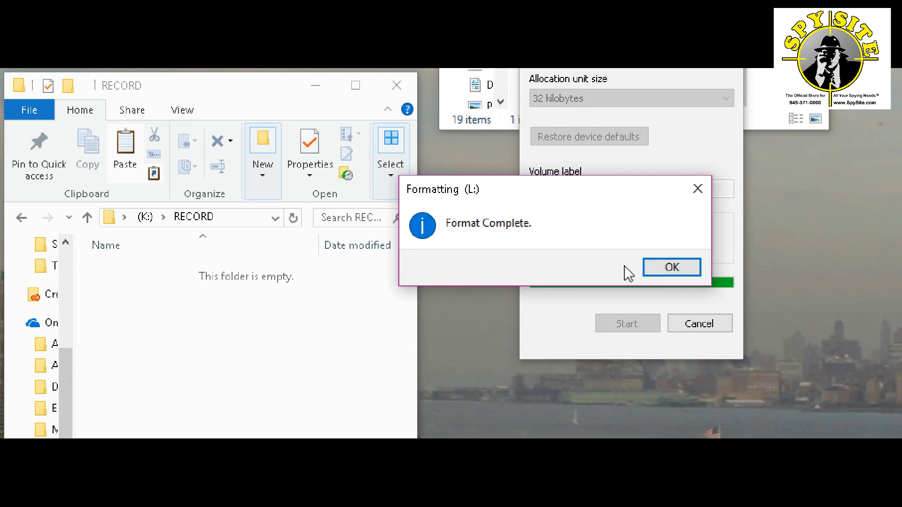
pyautogui.moveTo(656, 271)
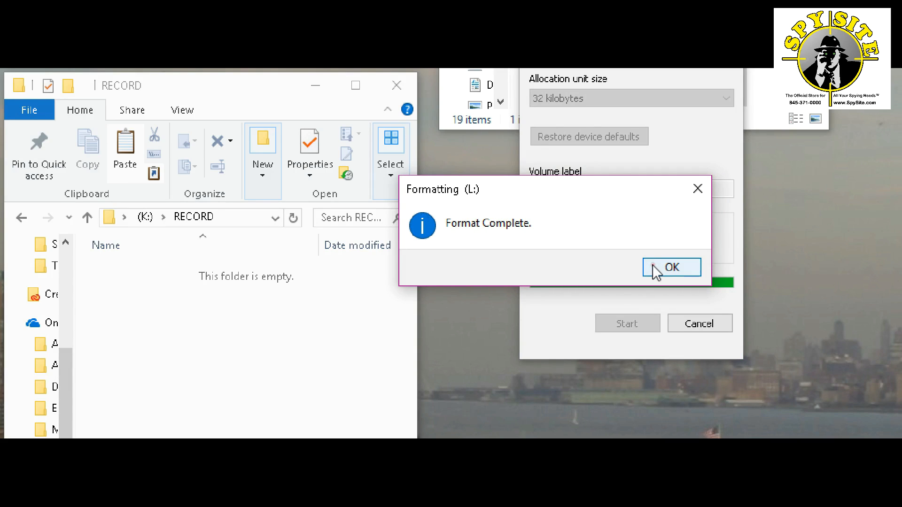
pyautogui.click(670, 266)
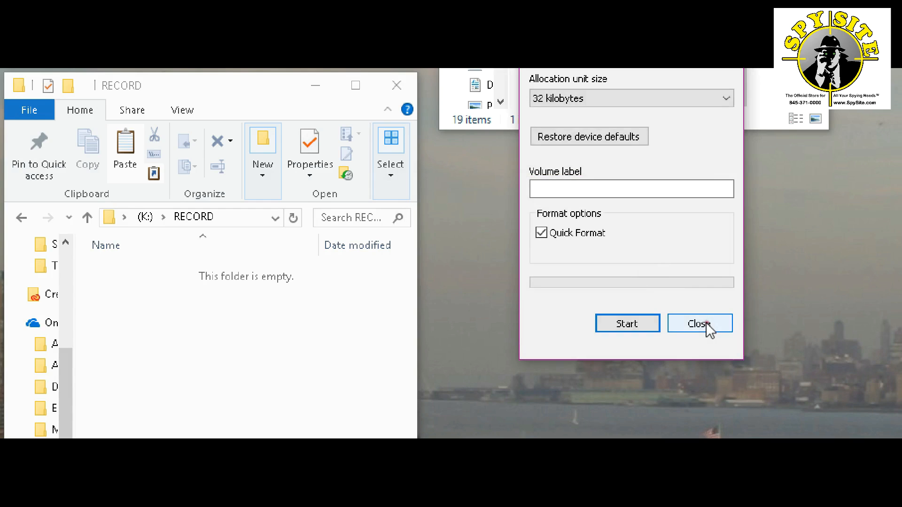
pyautogui.click(698, 323)
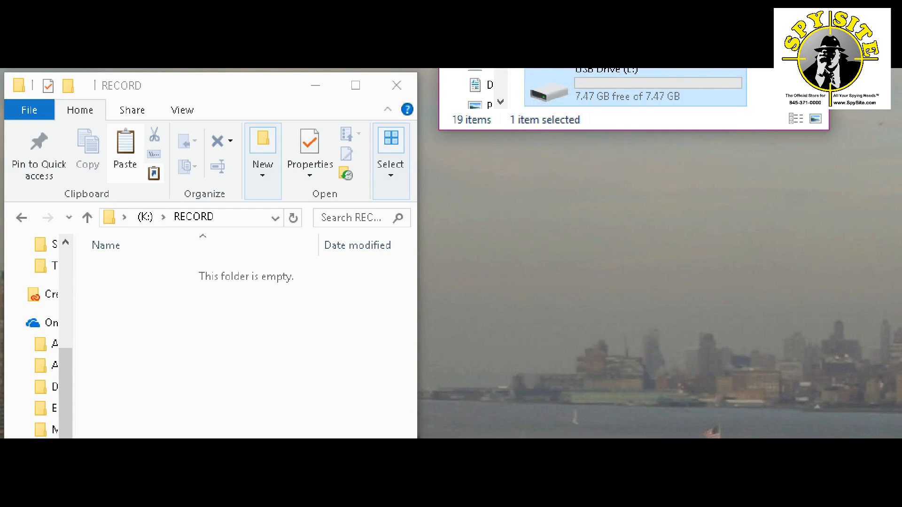
# Scroll to USB Drive (L:) and confirm it shows 0 items.
pyautogui.scroll(3)
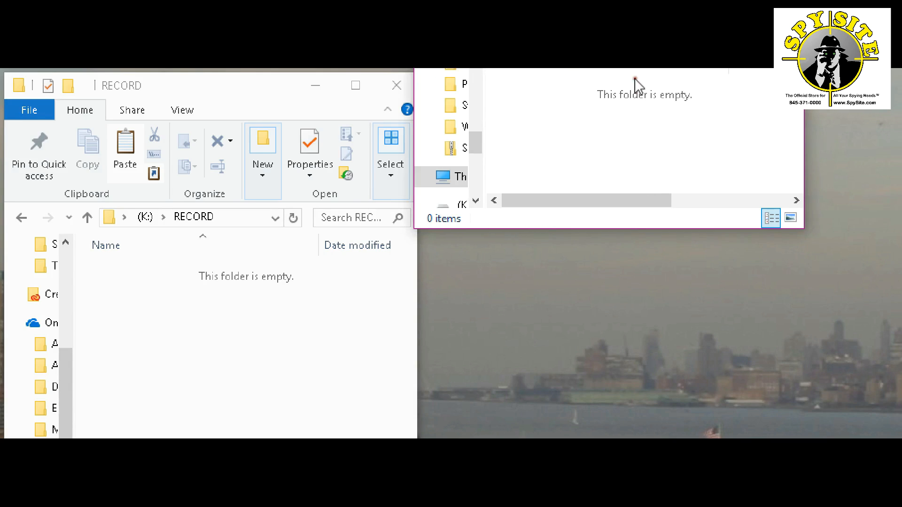
pyautogui.moveTo(673, 123)
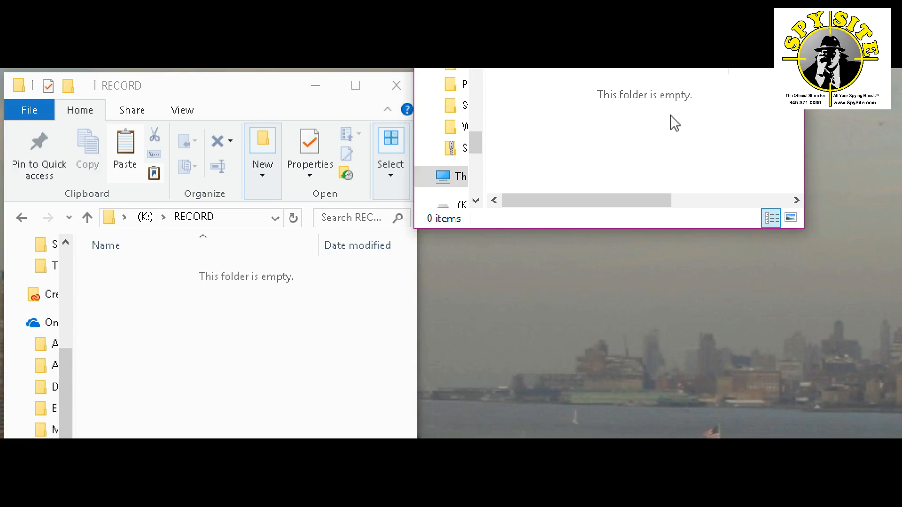